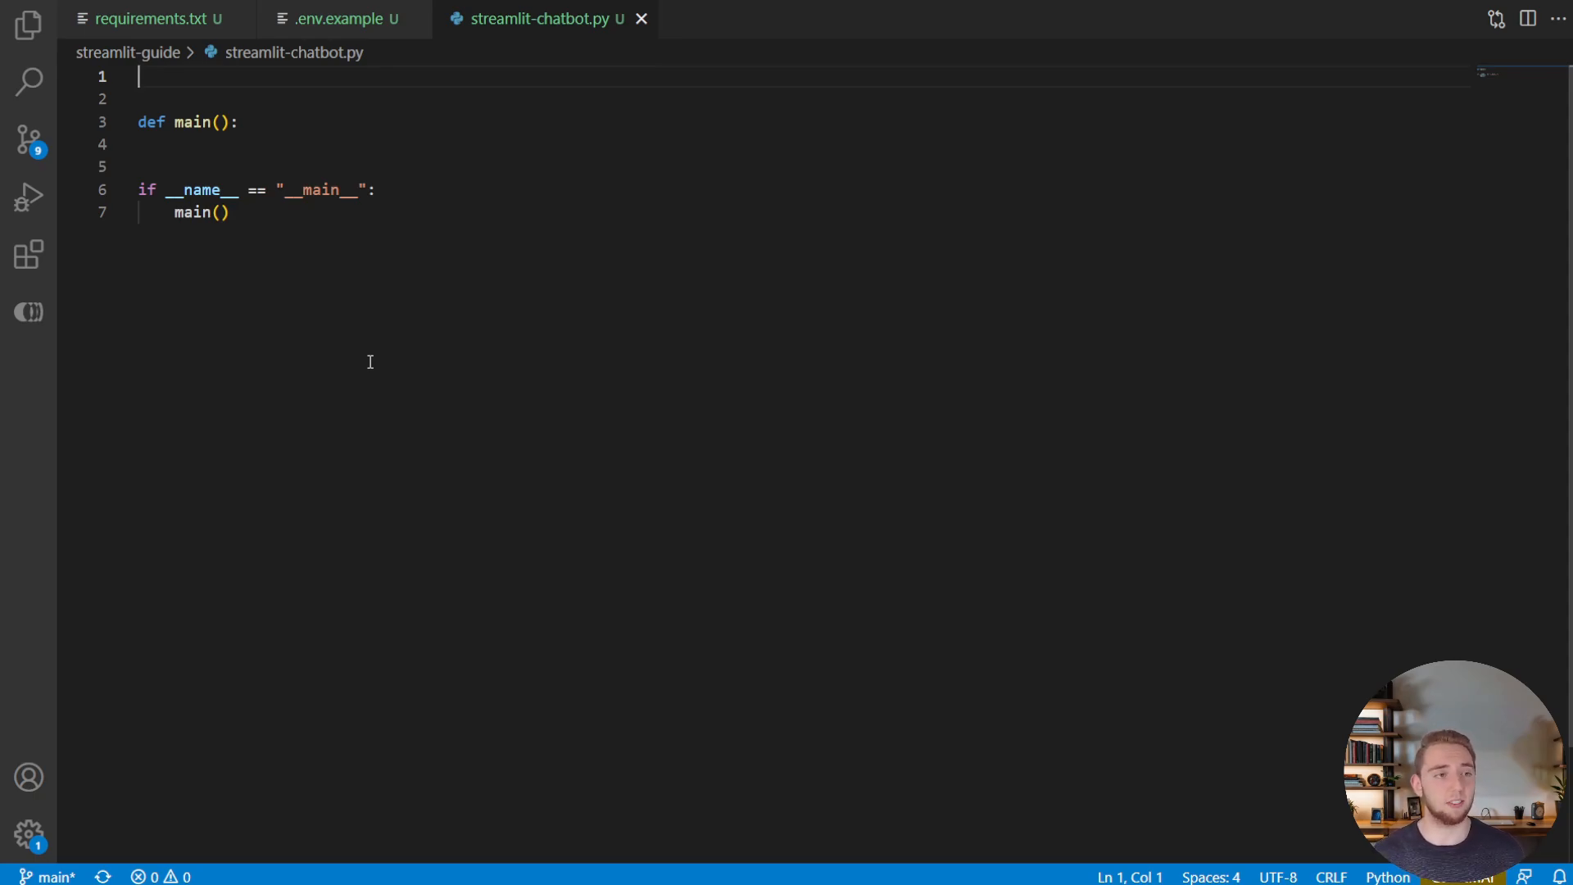
pyautogui.moveTo(522, 246)
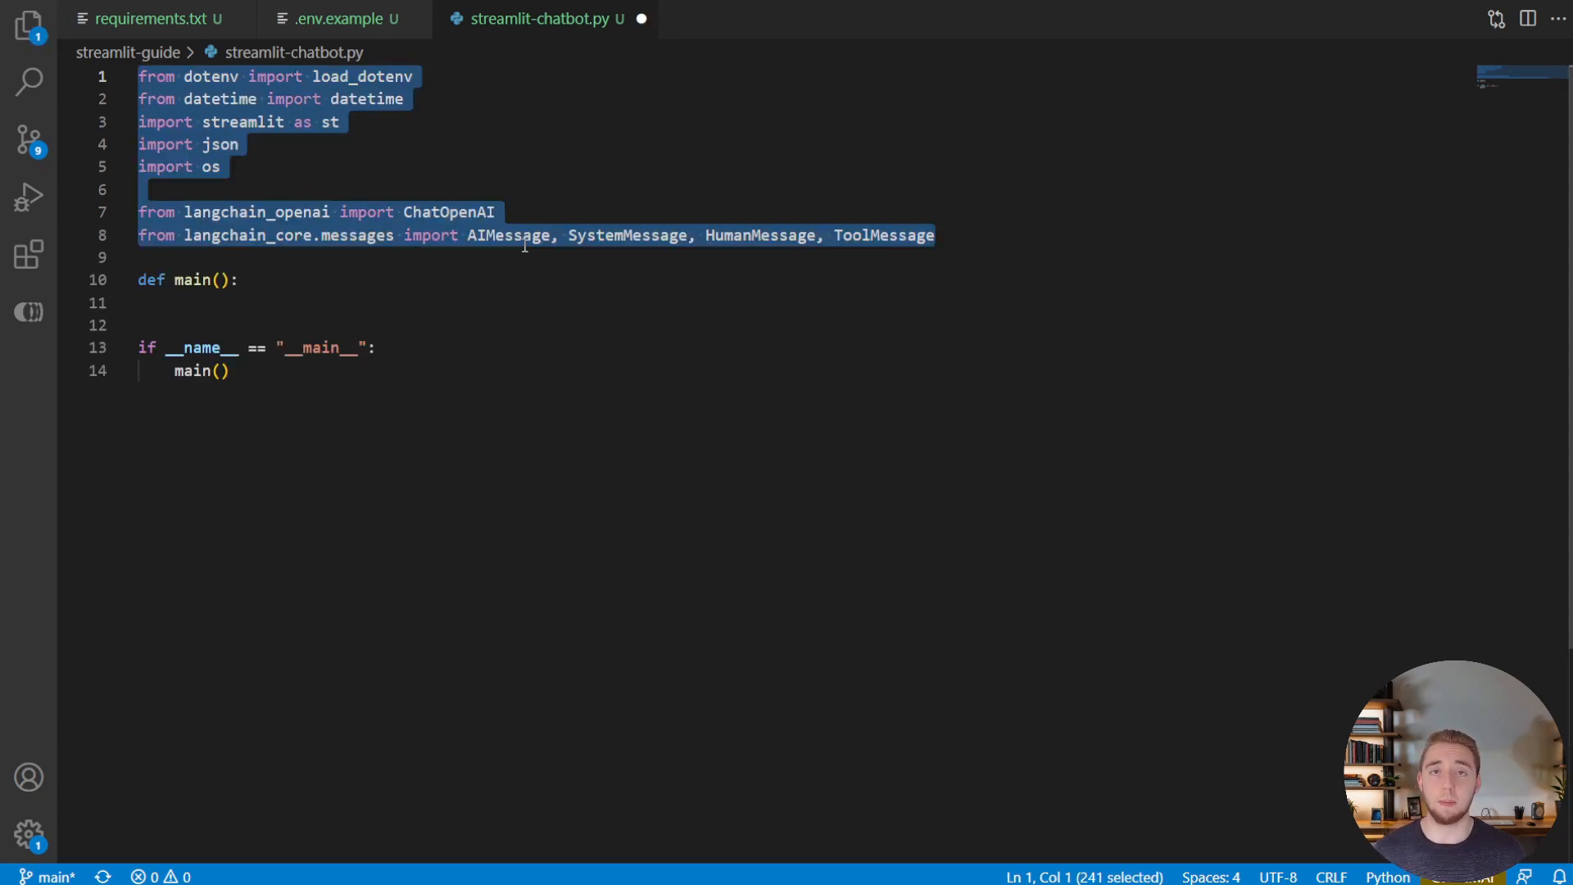
# Step: Review the LangChain import lines, then view the pinned dependencies in requirements.txt
pyautogui.click(239, 144)
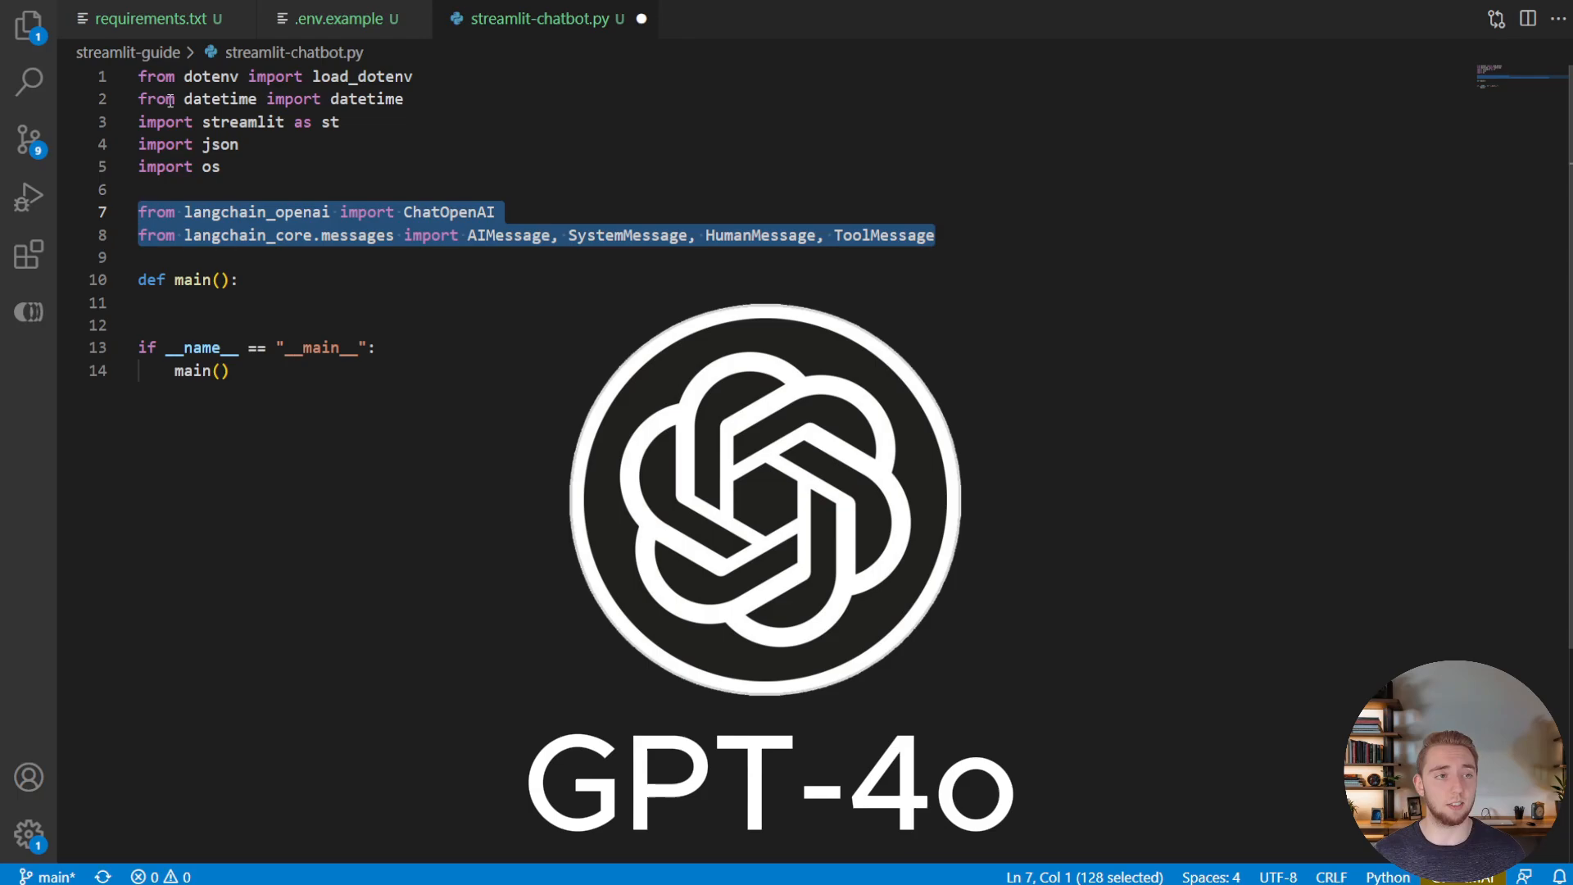
pyautogui.click(151, 18)
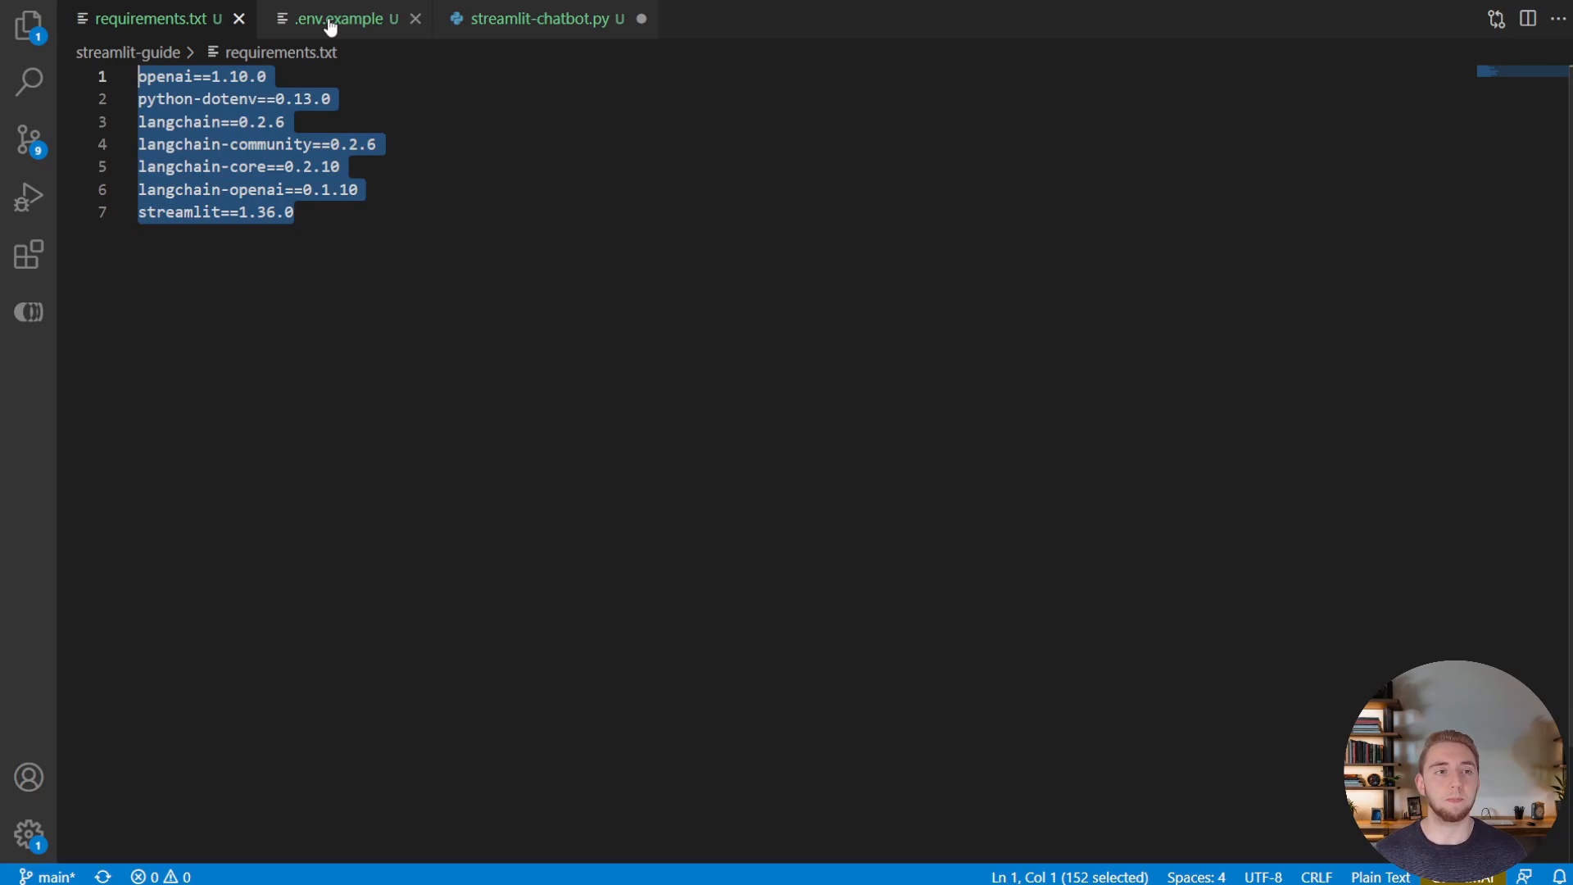
# Step: Check OPENAI_API_KEY and LLM_MODEL=gpt-4o in .env.example, then return to streamlit-chatbot.py for load_dotenv()
pyautogui.click(341, 18)
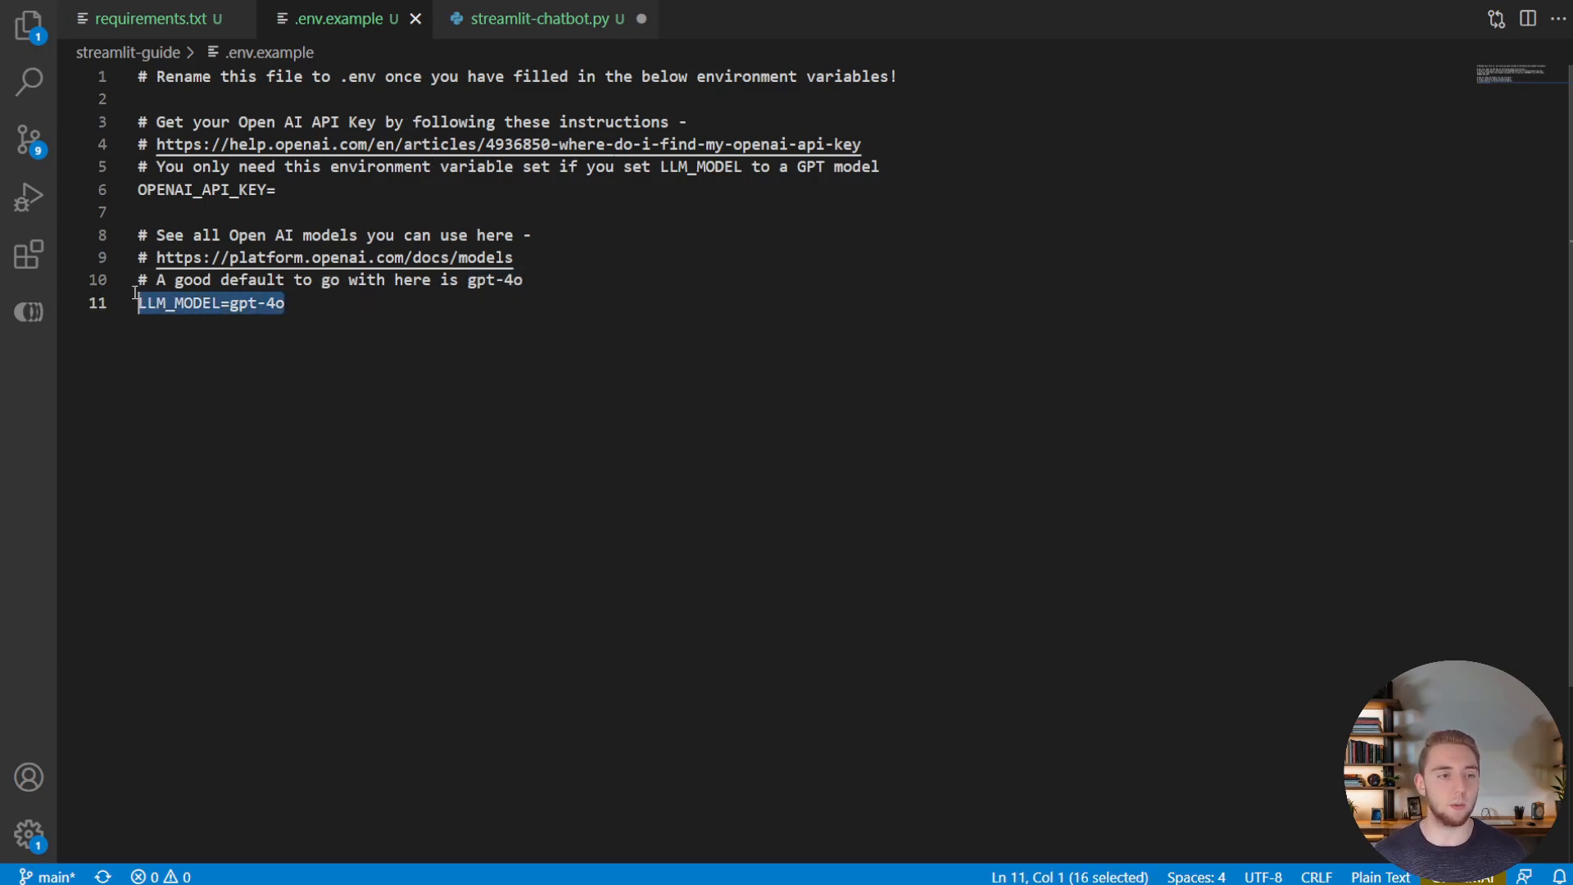
pyautogui.click(544, 18)
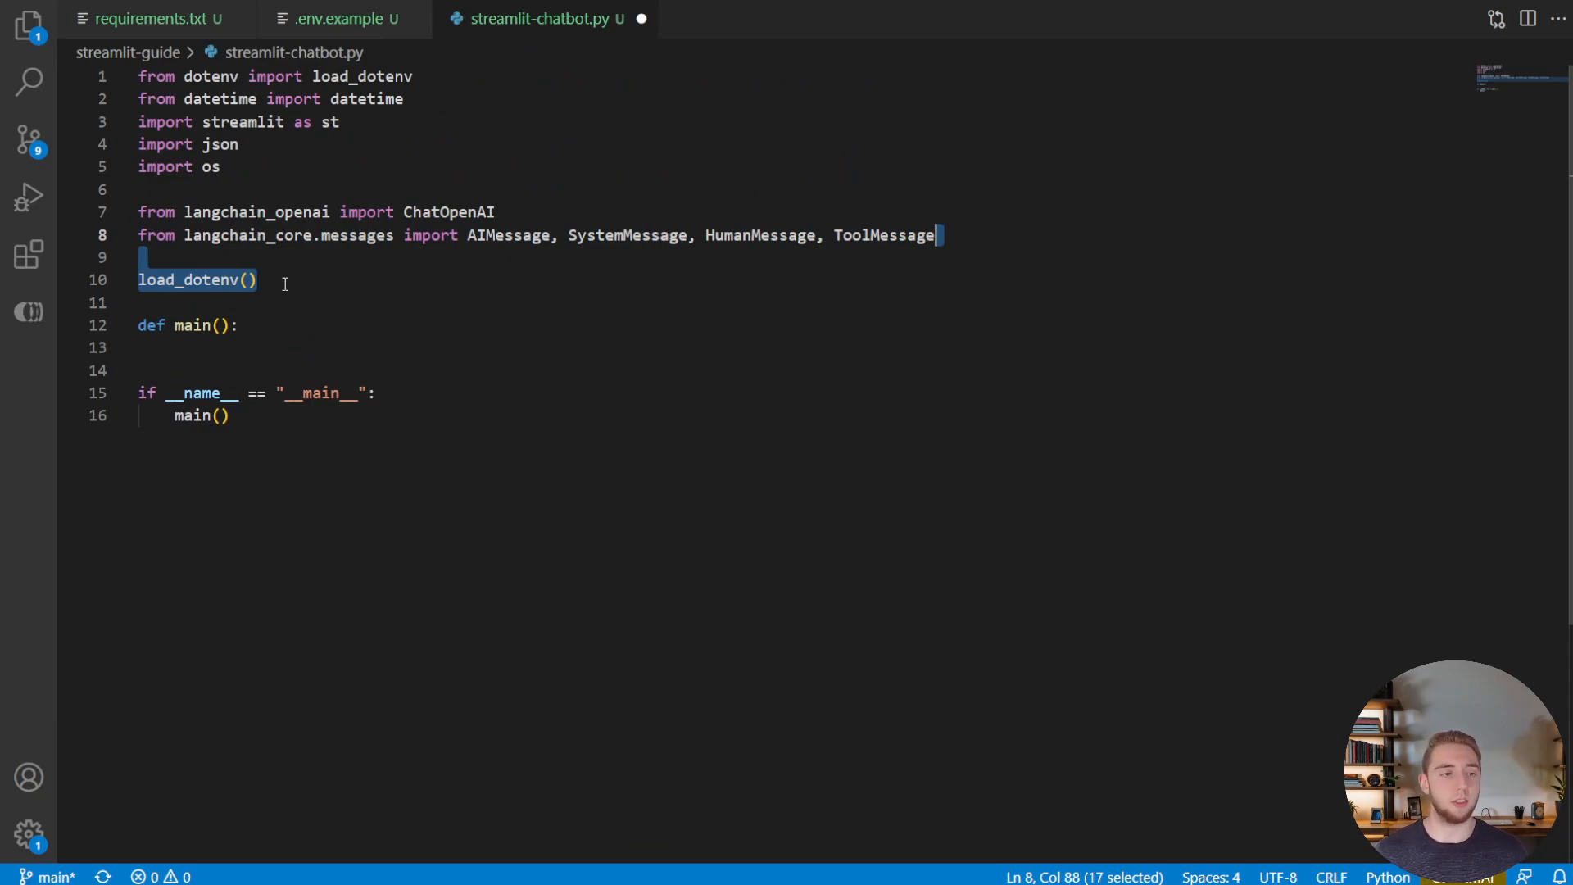
# Step: Define model = os.getenv('LLM_MODEL', 'gpt-4o') below the load_dotenv() call
pyautogui.write("model = os.getenv('LLM_MODEL', 'gpt-4o')")
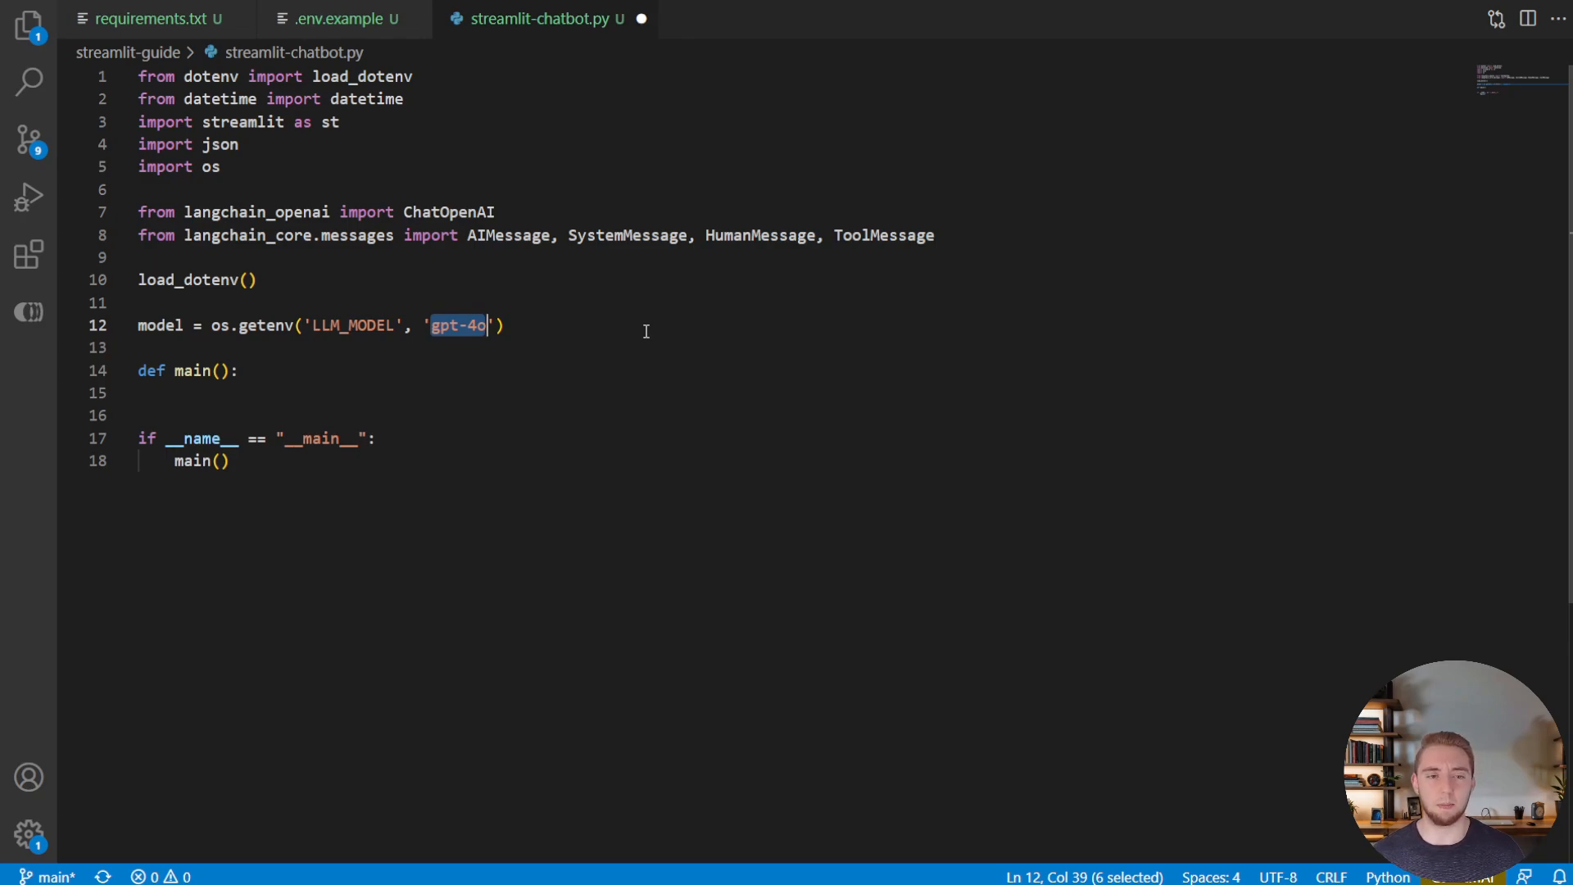
pyautogui.moveTo(579, 387)
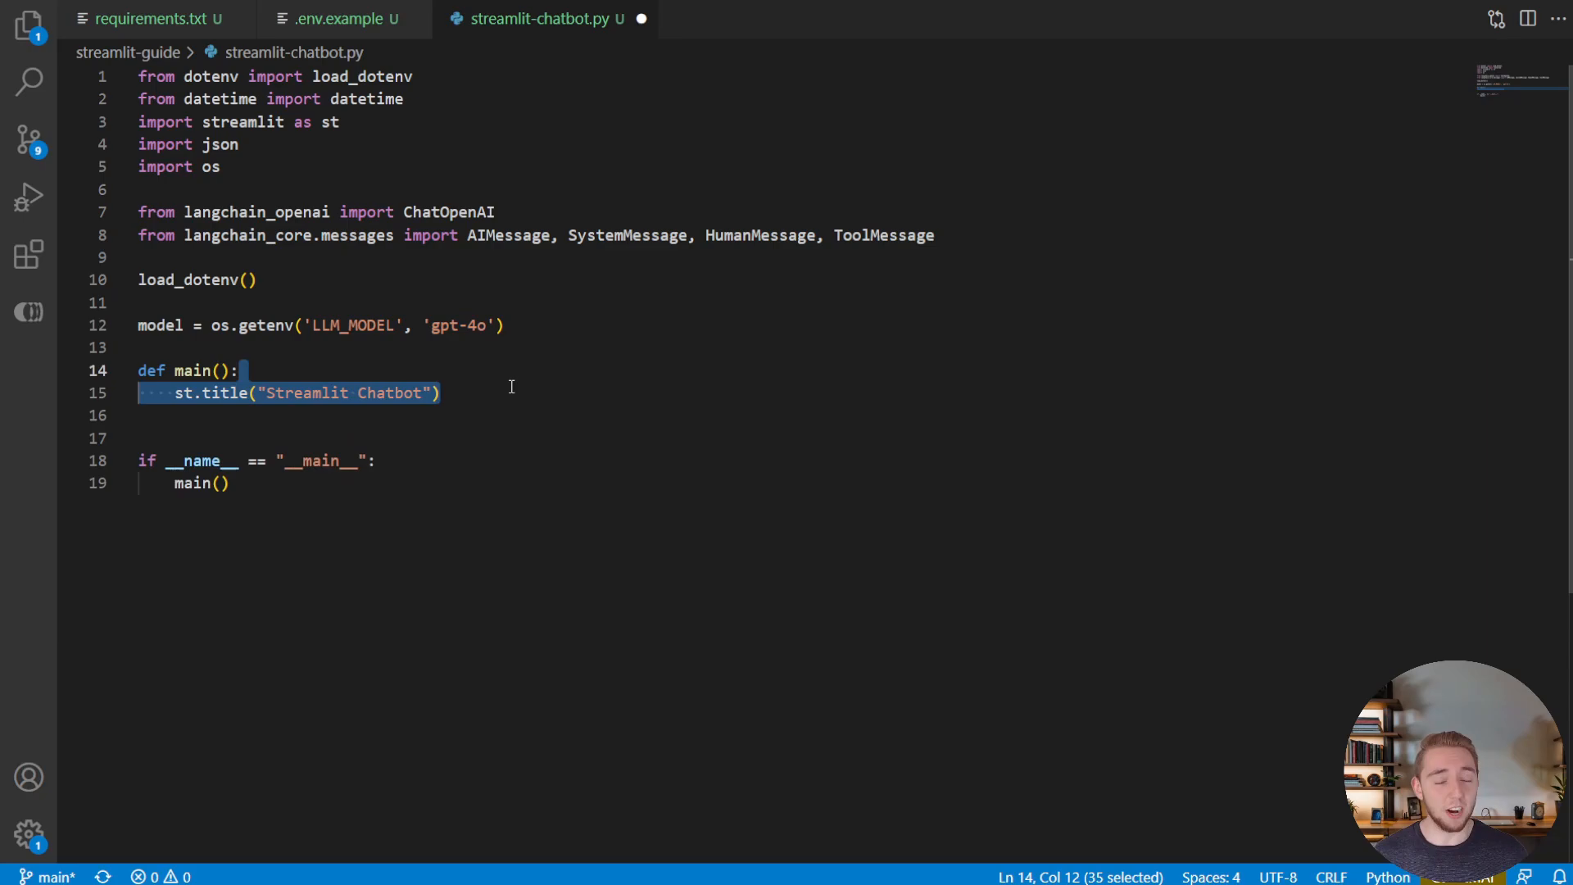
pyautogui.moveTo(506, 392)
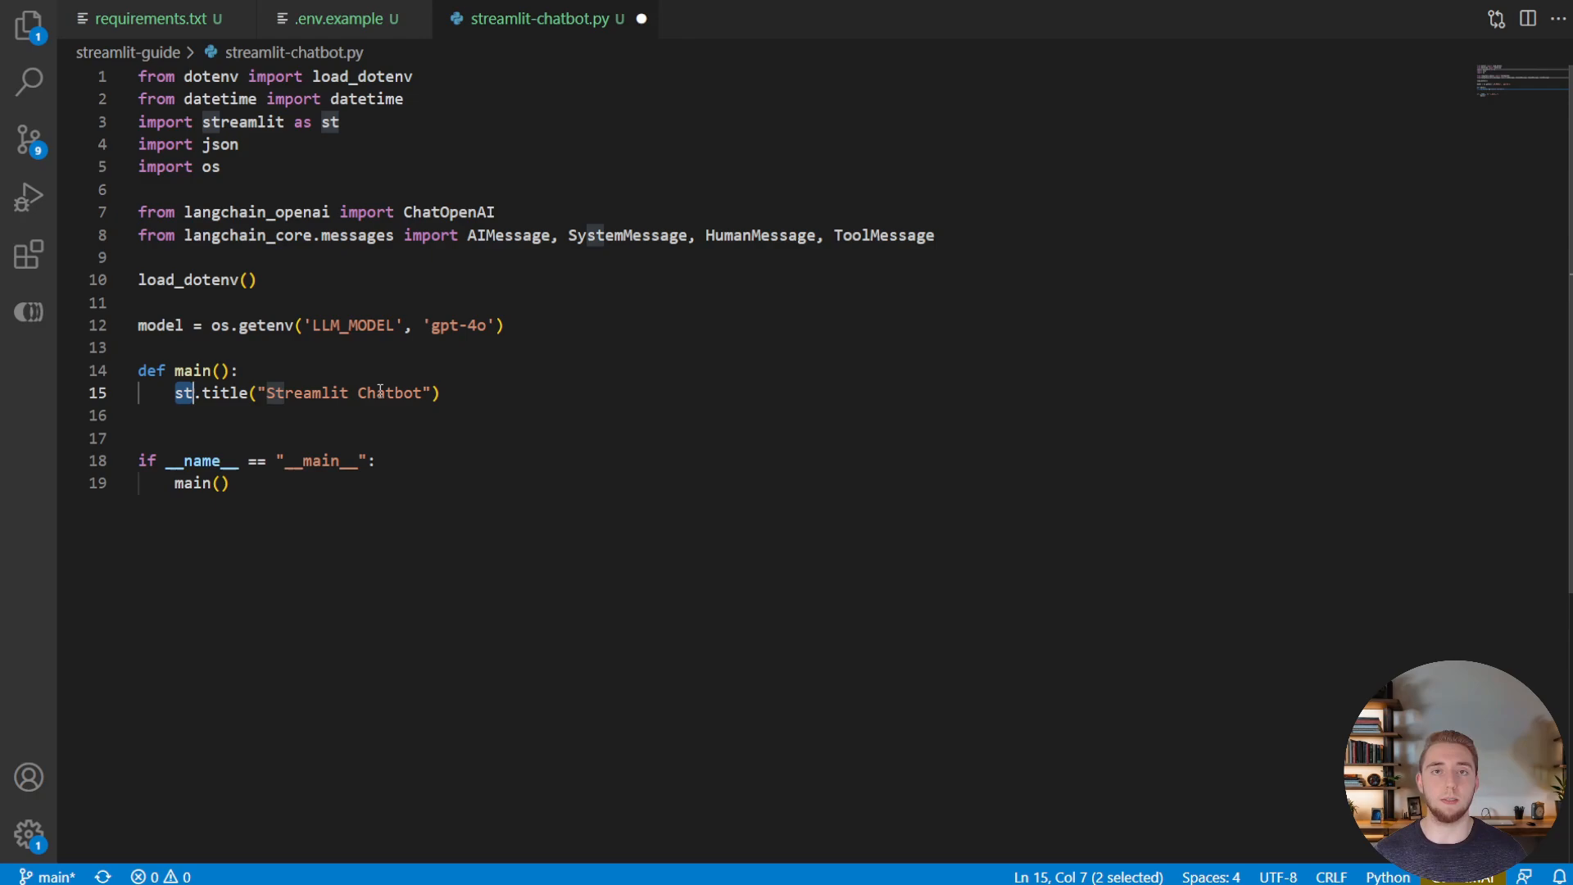
# Step: Point out the streamlit import and the session_state check seeding messages with a dated SystemMessage
pyautogui.click(184, 392)
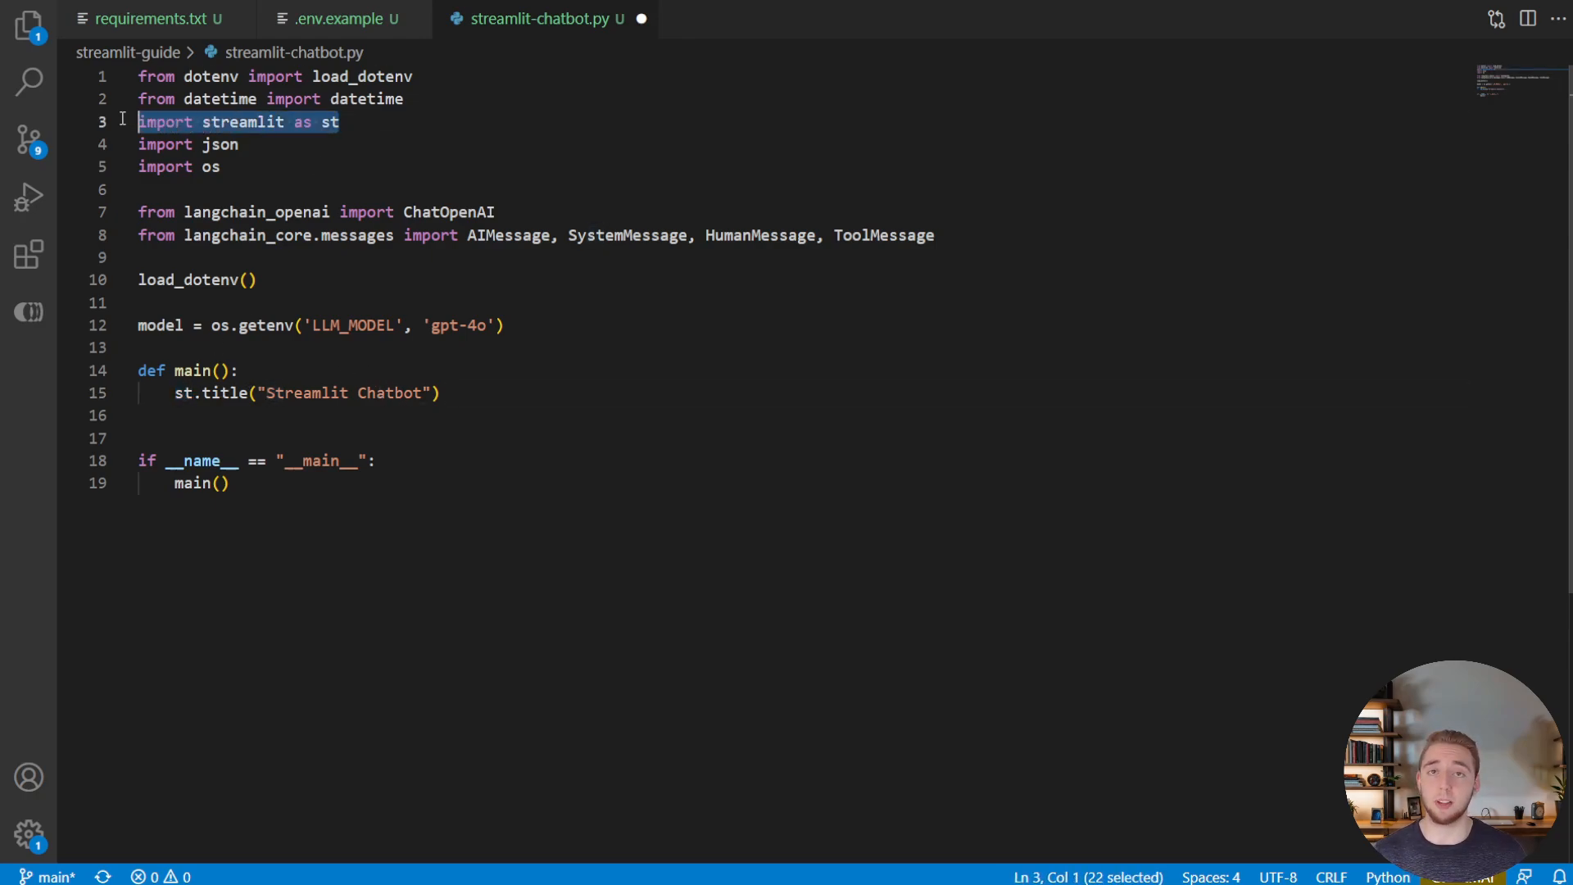
pyautogui.doubleClick(225, 392)
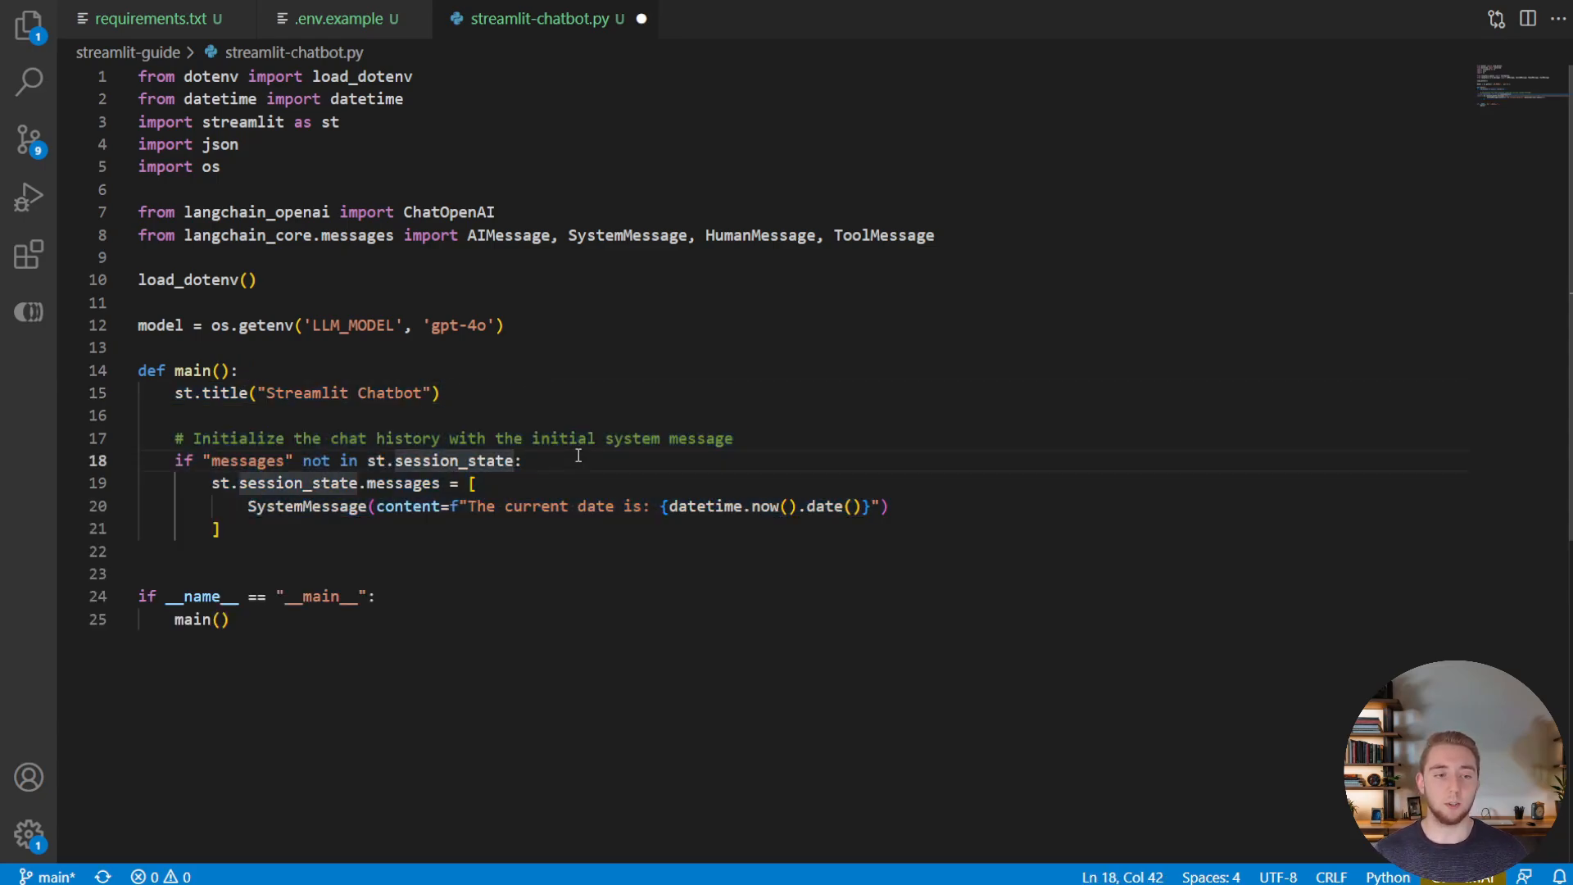
# Step: Begin the for loop over st.session_state.messages and walk through the messages-not-in-session_state check
pyautogui.doubleClick(246, 461)
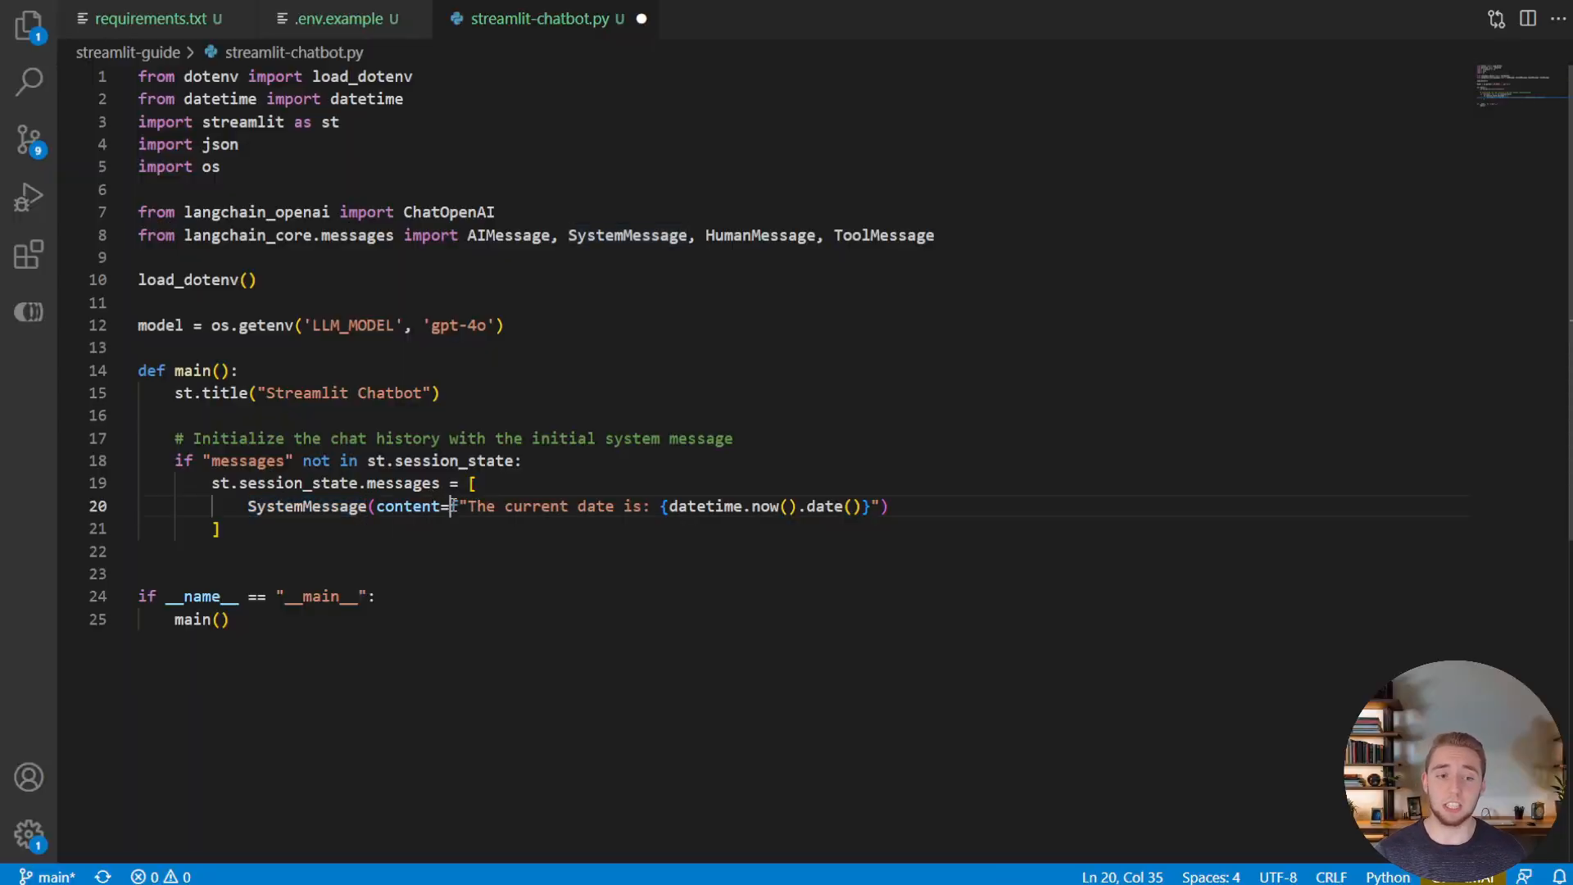
pyautogui.write('f')
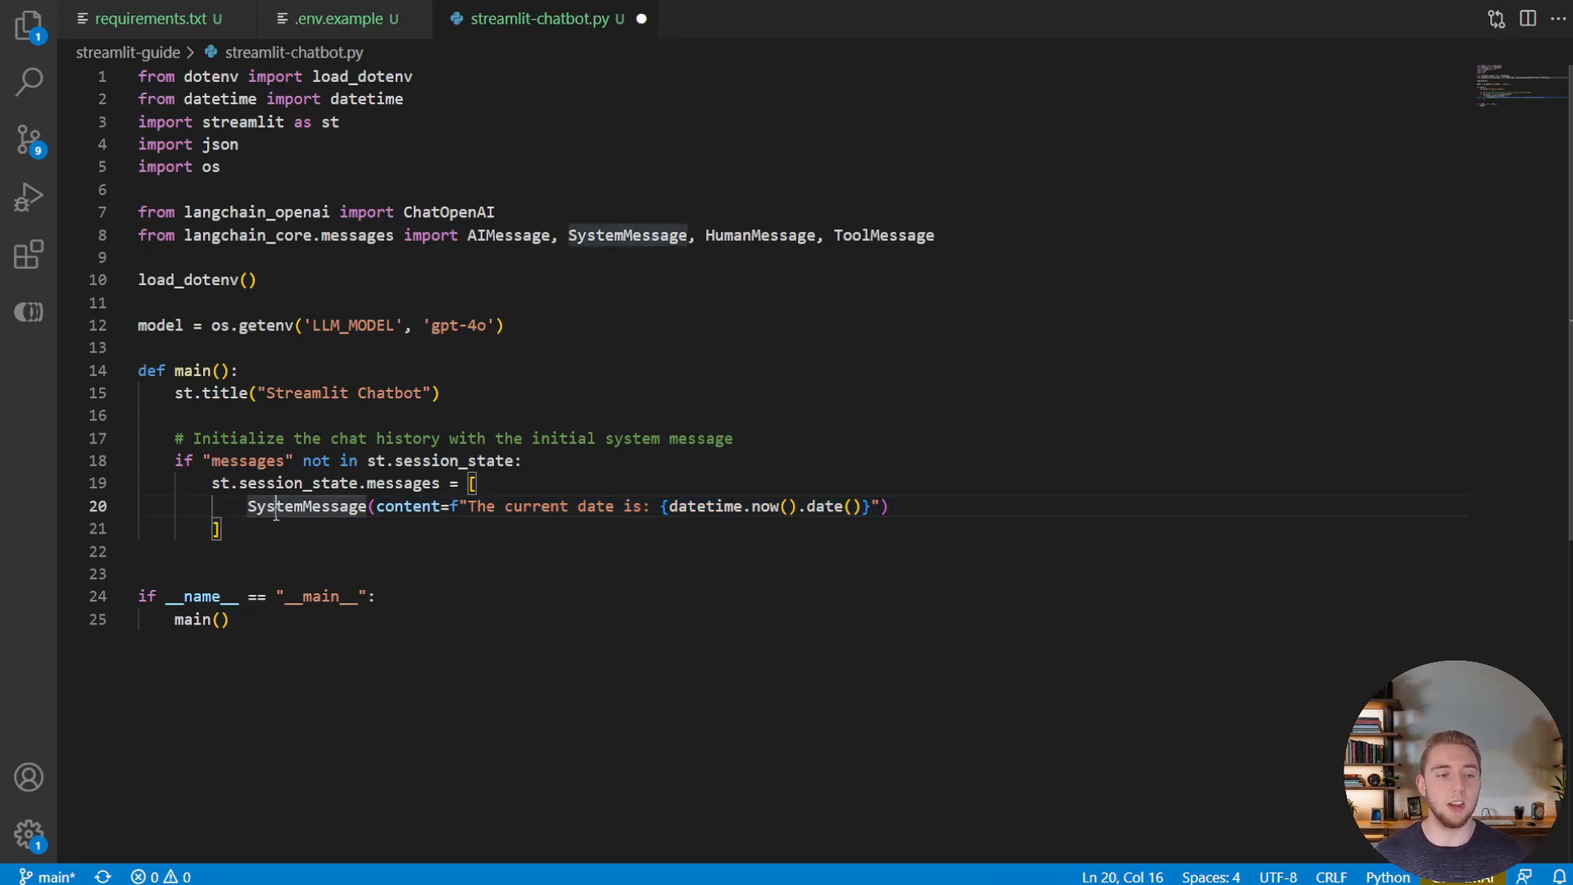
pyautogui.moveTo(221, 507); pyautogui.dragTo(149, 482)
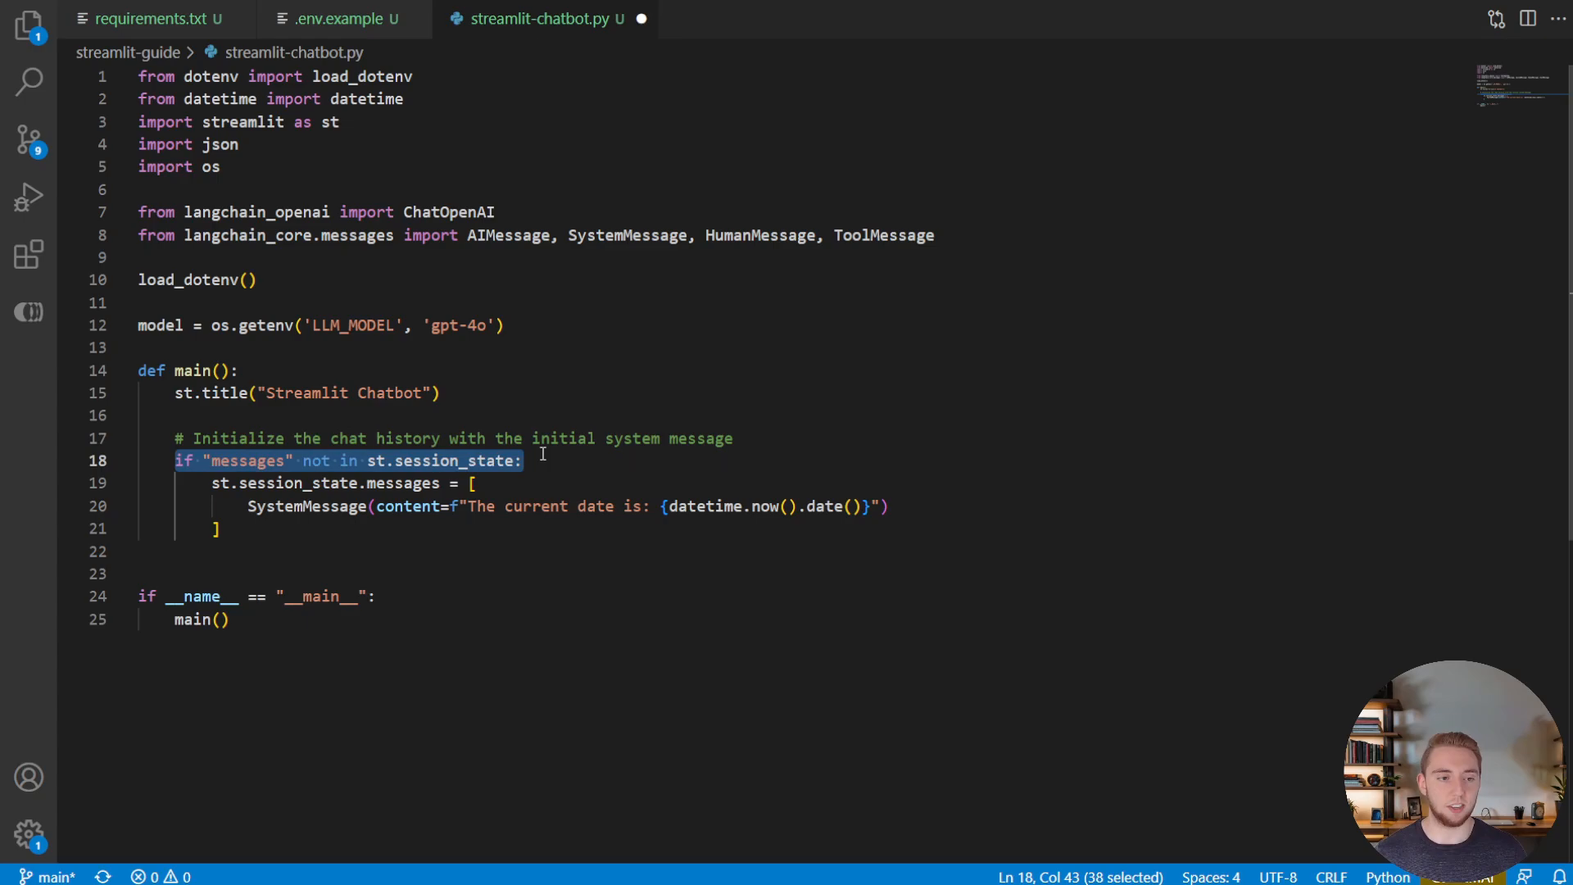
pyautogui.moveTo(521, 763)
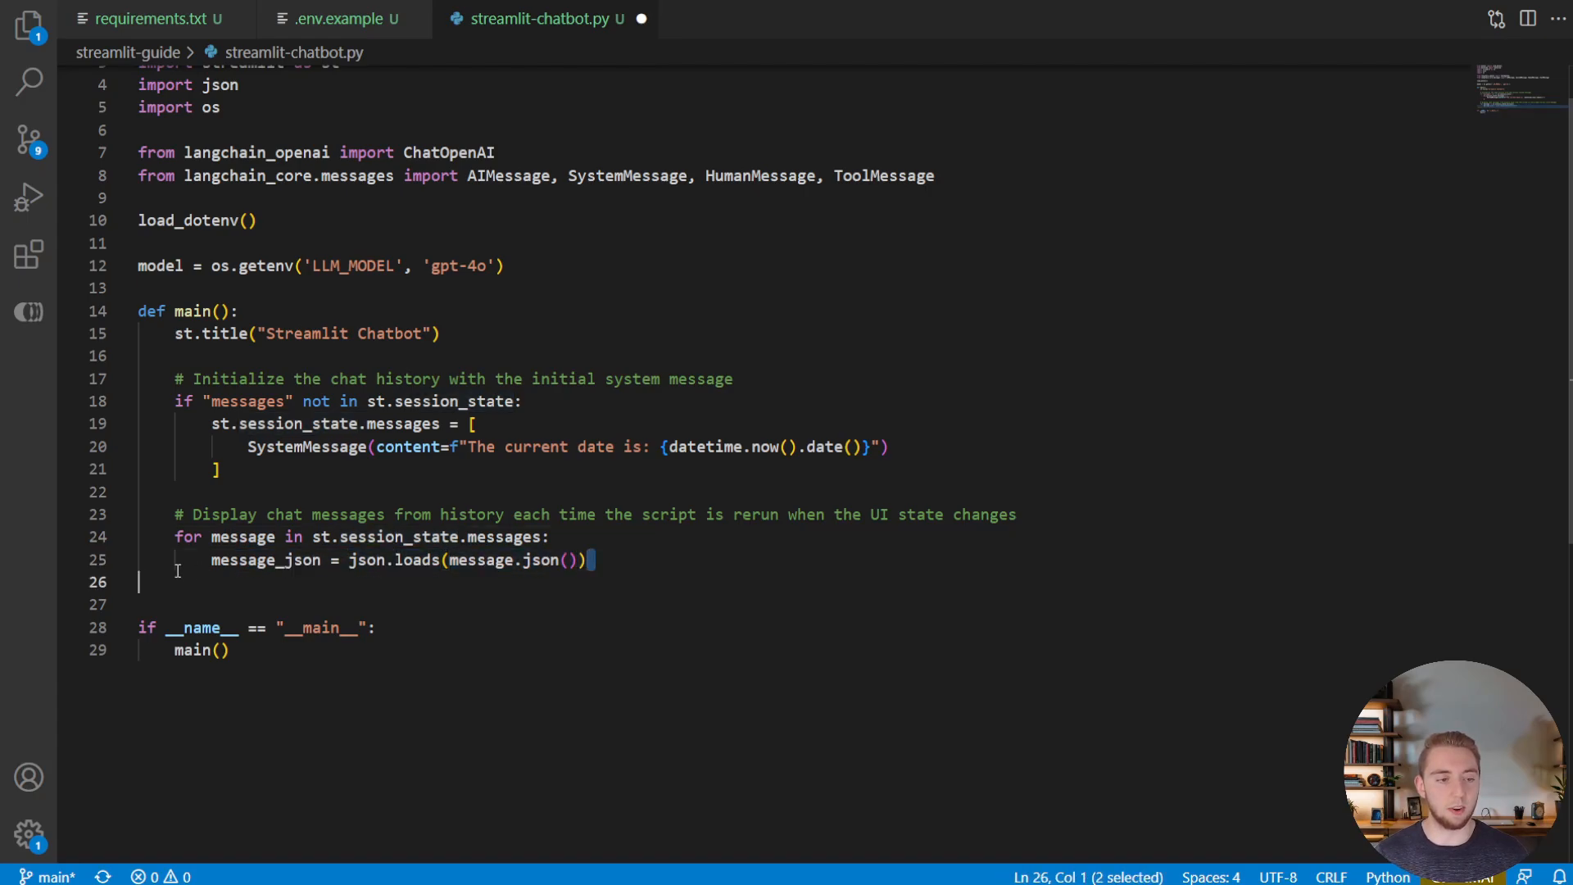
# Step: Add with st.chat_message(message_json["type"]) rendering st.markdown(message_json["content"]) for each message
pyautogui.write('with st.chat_message(message_json["type"]):')
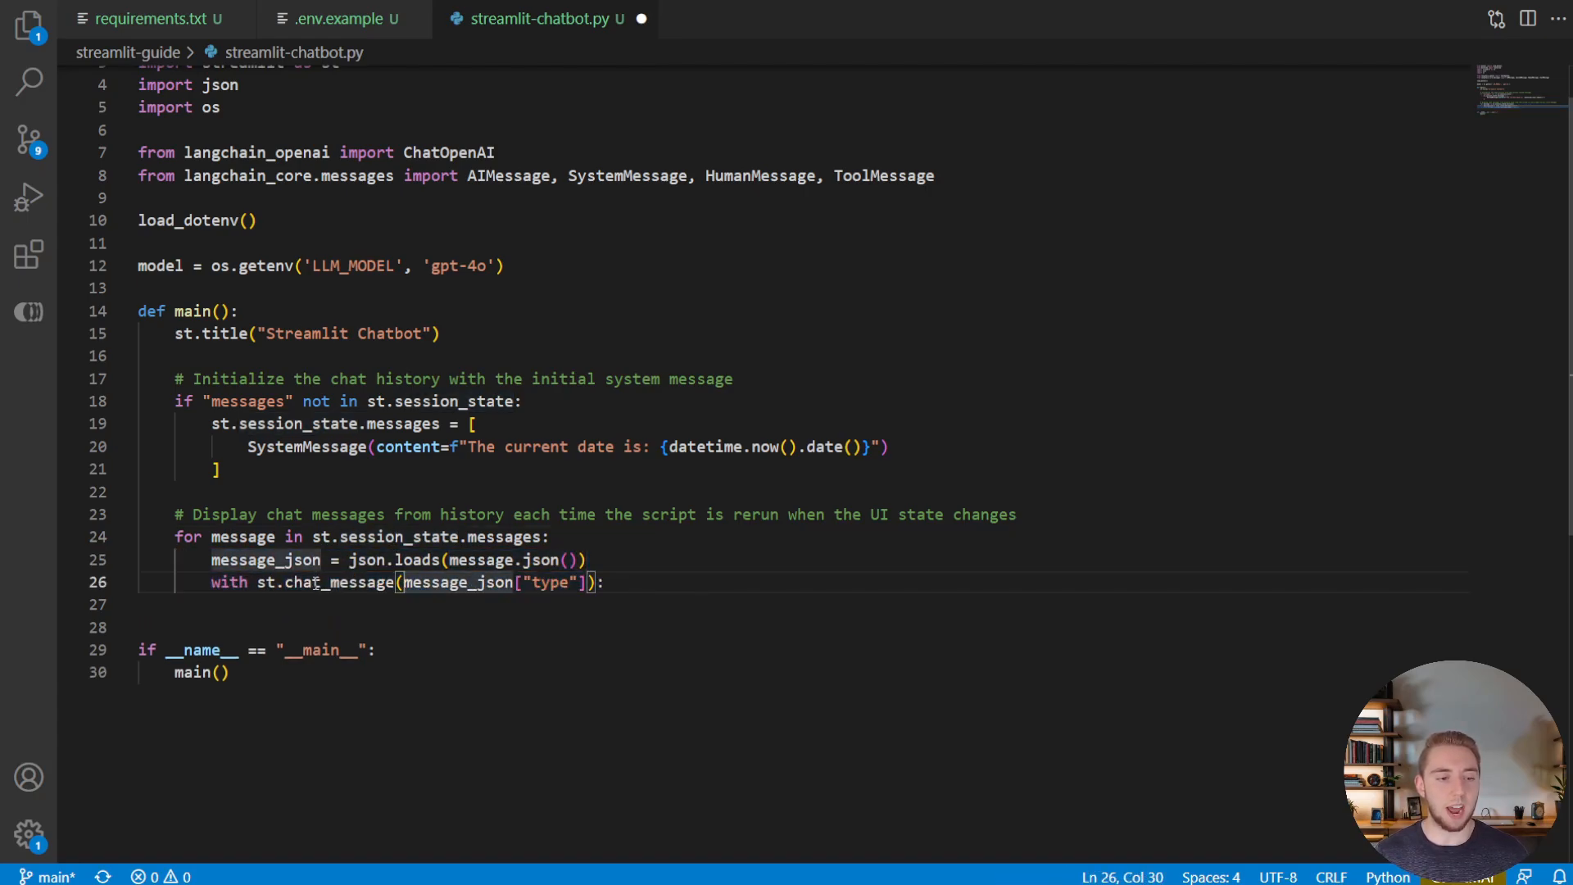
pyautogui.doubleClick(341, 582)
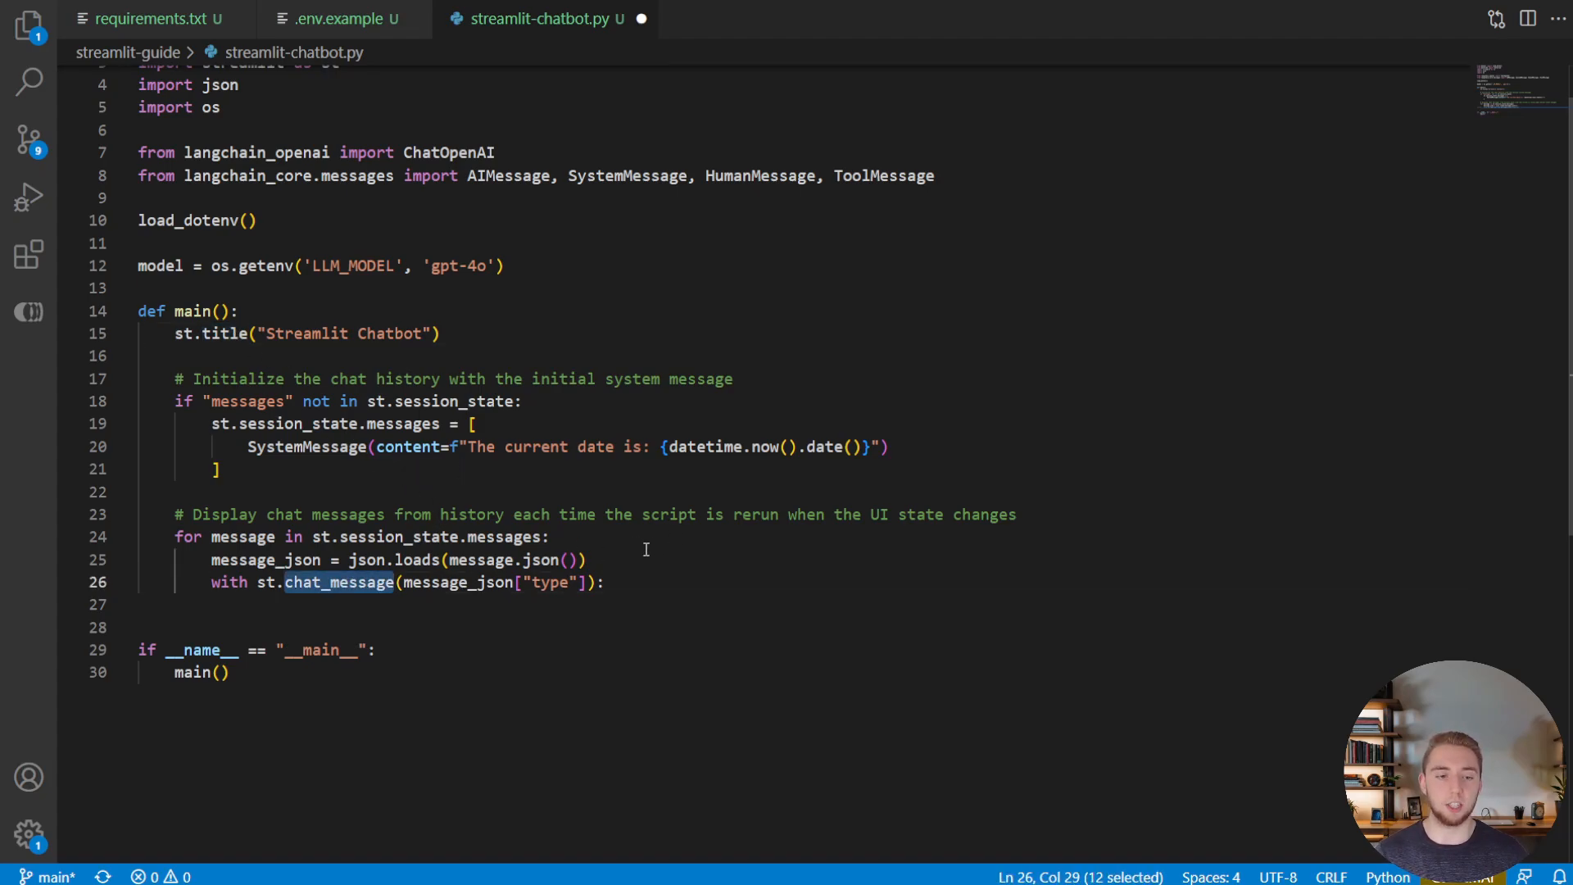
pyautogui.write('st.markdown(message_json["content"])')
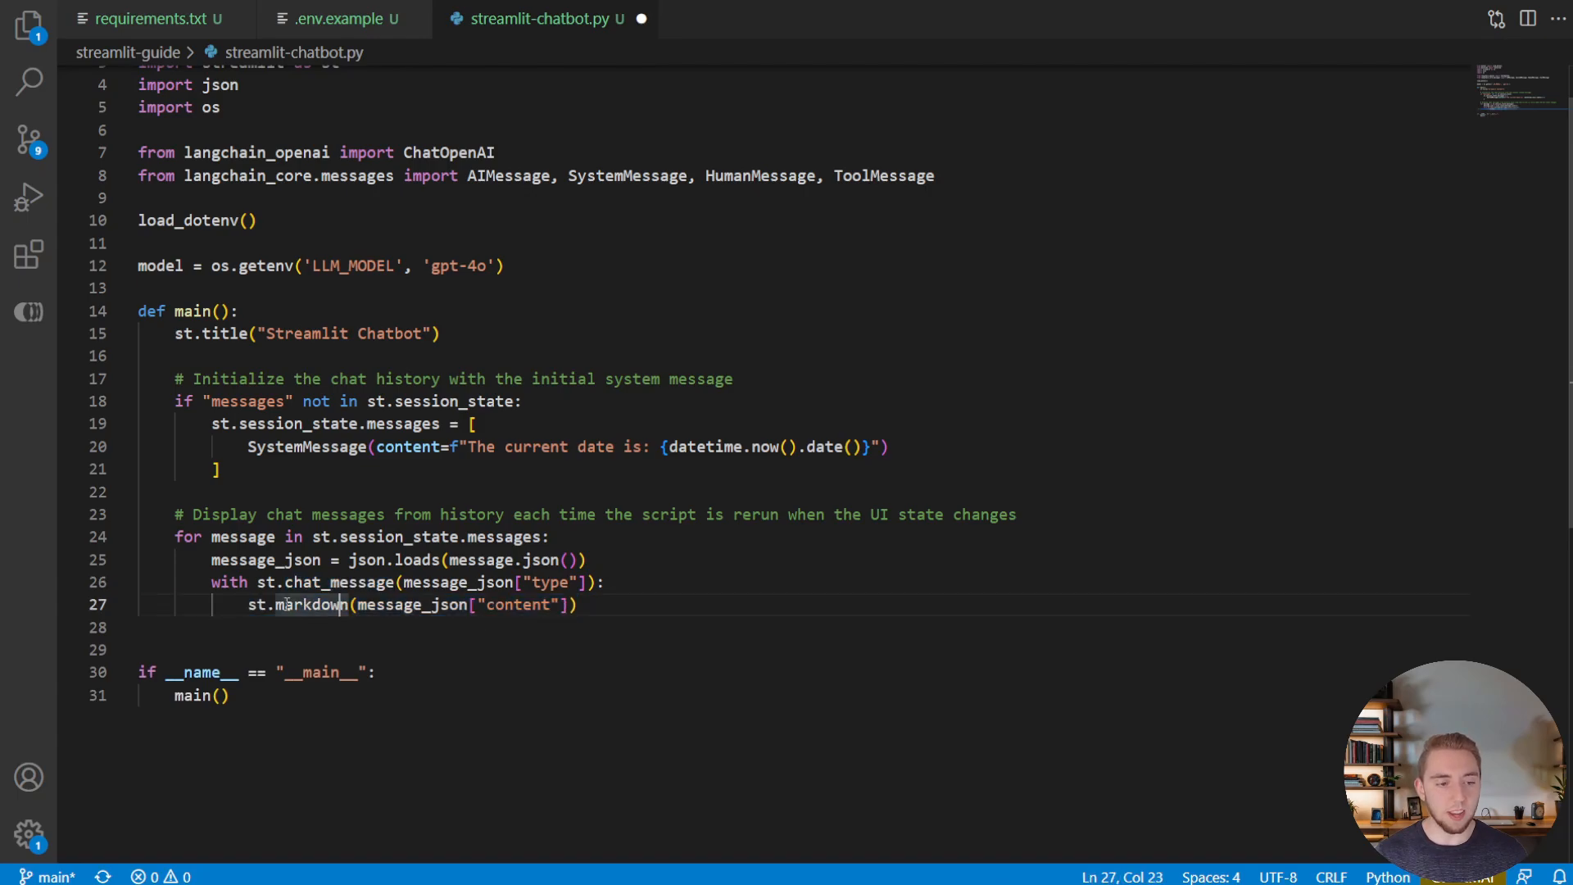
pyautogui.moveTo(247, 605); pyautogui.dragTo(577, 605)
pyautogui.write('if prompt := st.chat_input("What would you like to do today?"):')
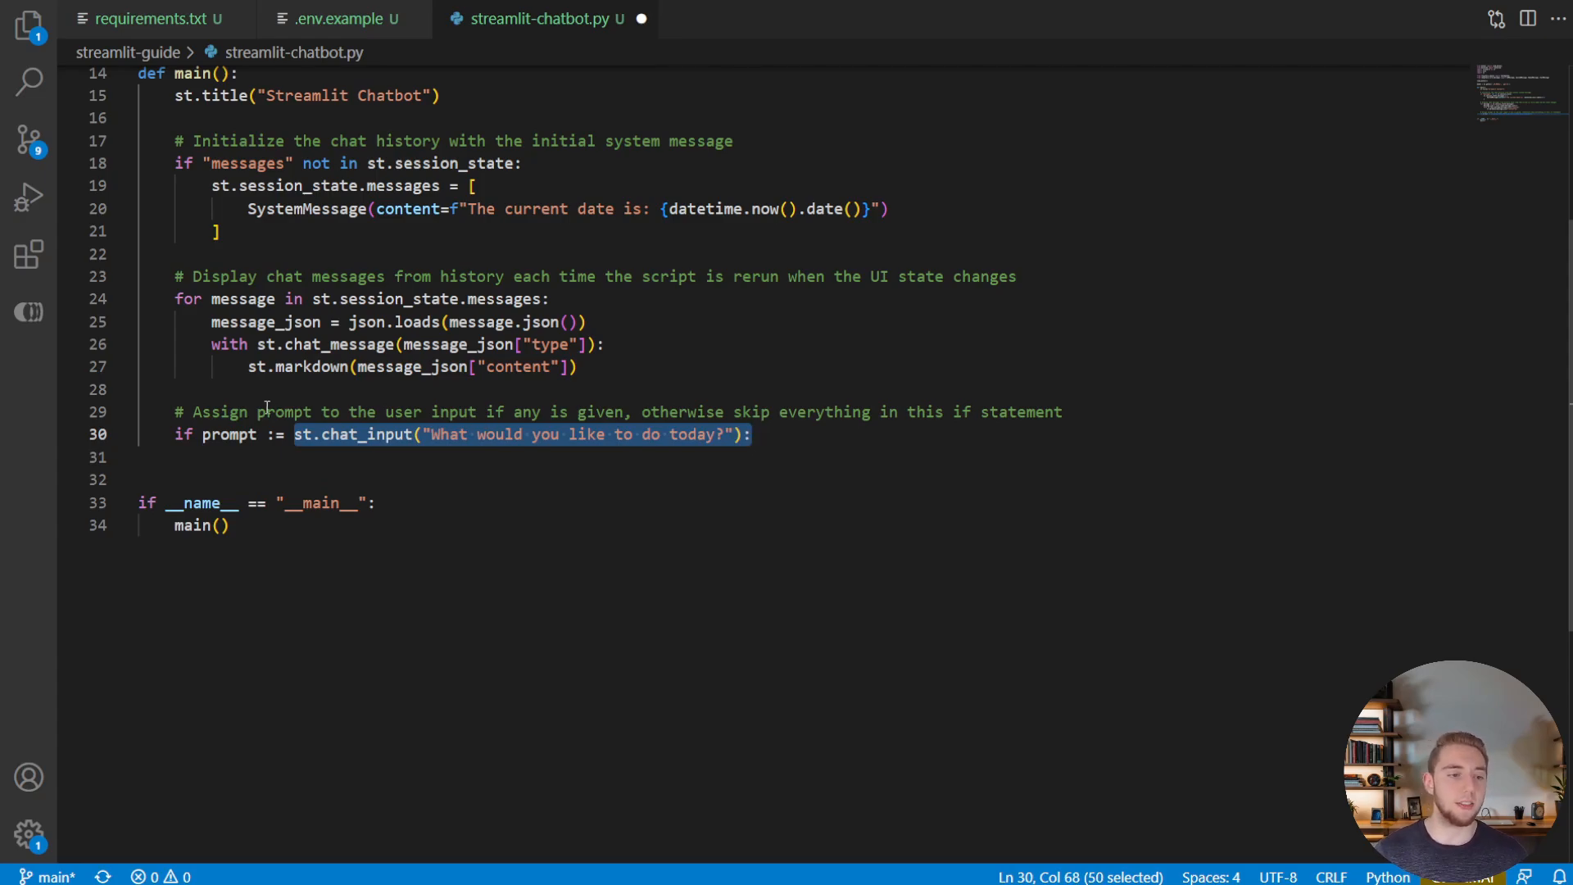
# Step: Highlight the prompt variable and the chat_input placeholder question feeding the user message block
pyautogui.doubleClick(229, 432)
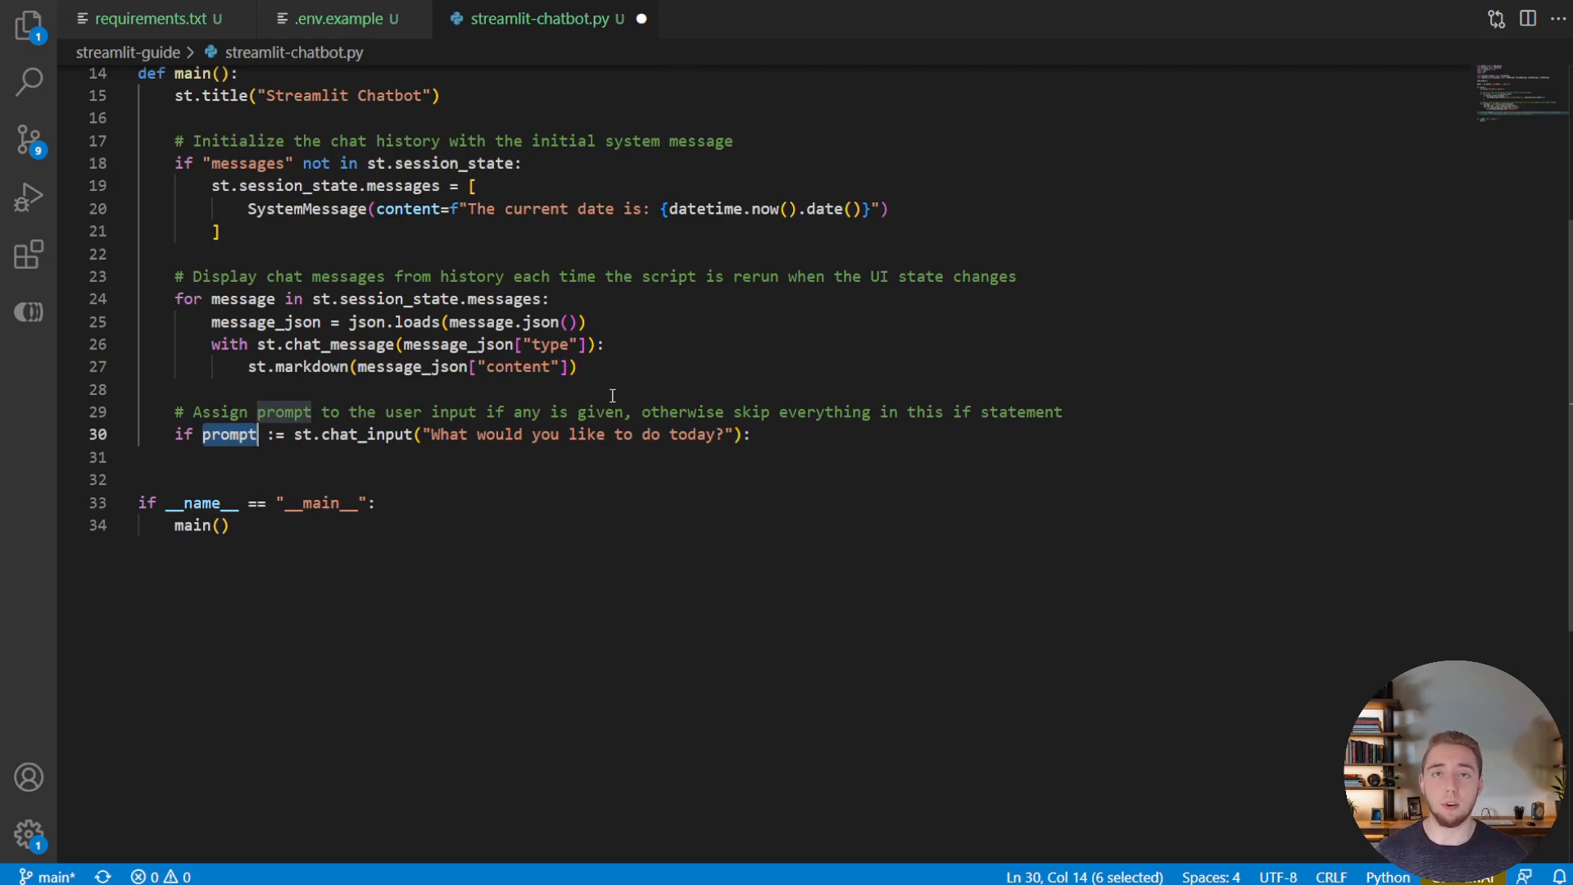
pyautogui.moveTo(257, 433); pyautogui.dragTo(750, 432)
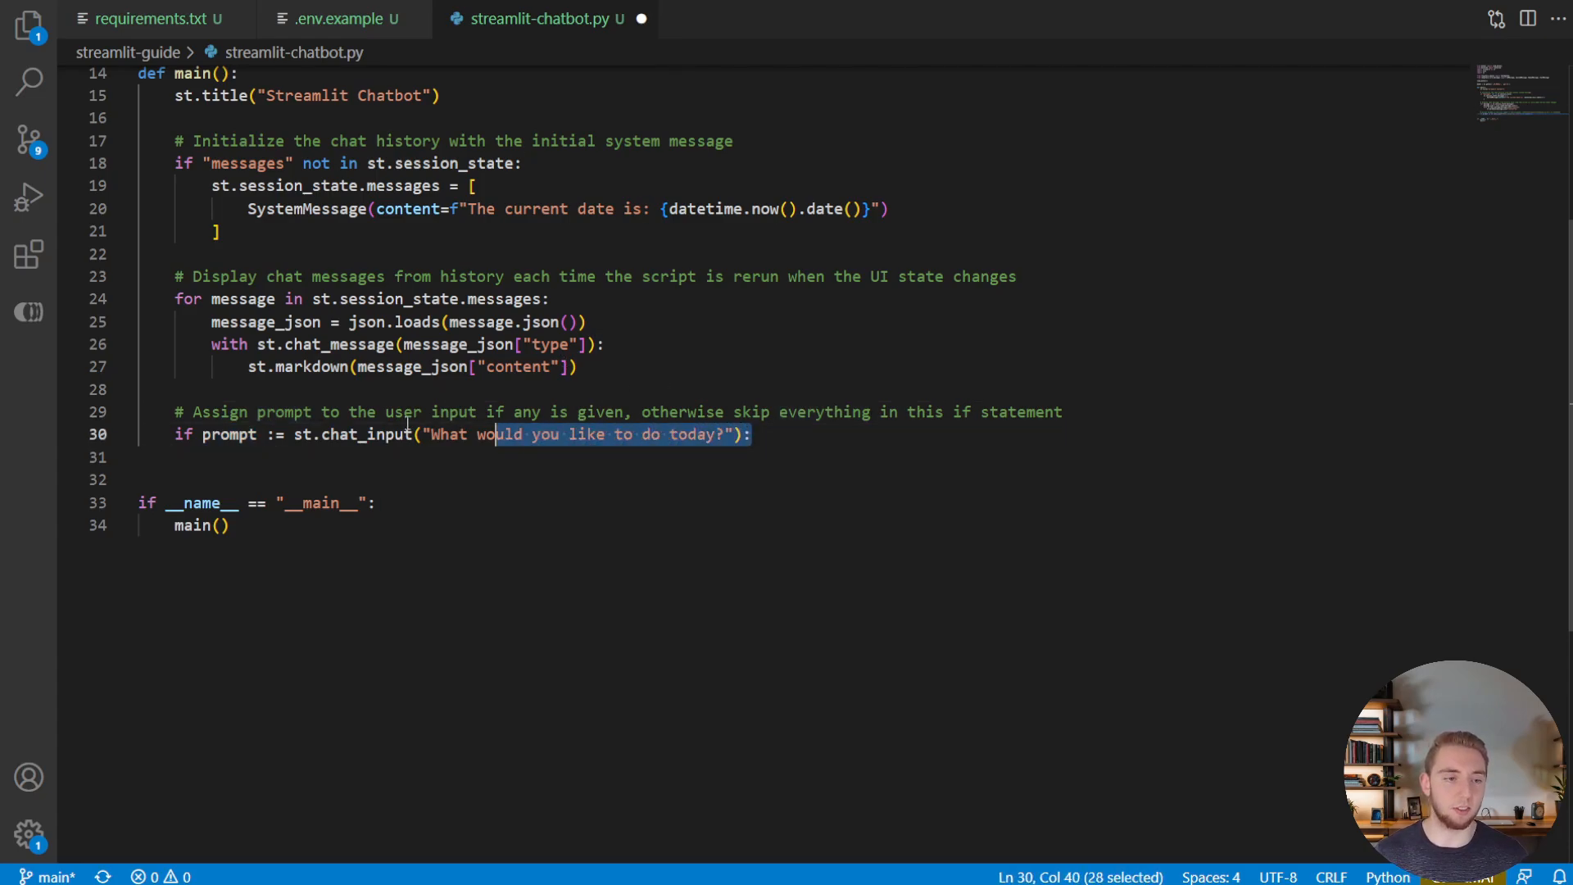
pyautogui.moveTo(494, 432); pyautogui.dragTo(203, 432)
pyautogui.write('chatbot = ChatOpenAI(model=model')
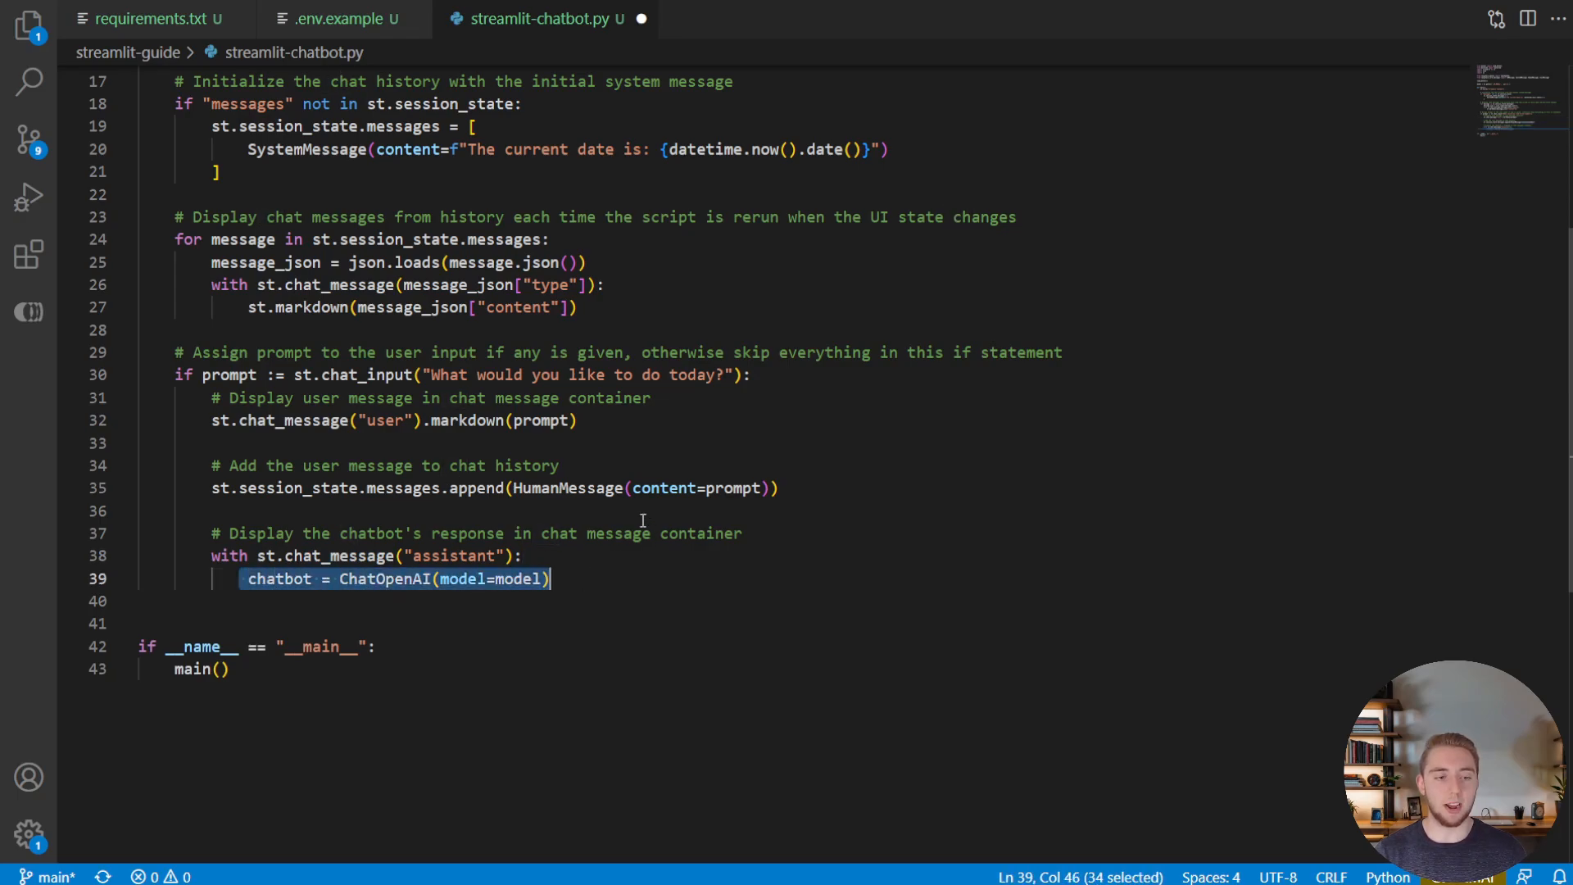
# Step: Stream chatbot.stream(st.session_state.messages) via st.write_stream into response and append AIMessage(content=response)
pyautogui.write('stream = chatbot.stream(st.session_state.messages)')
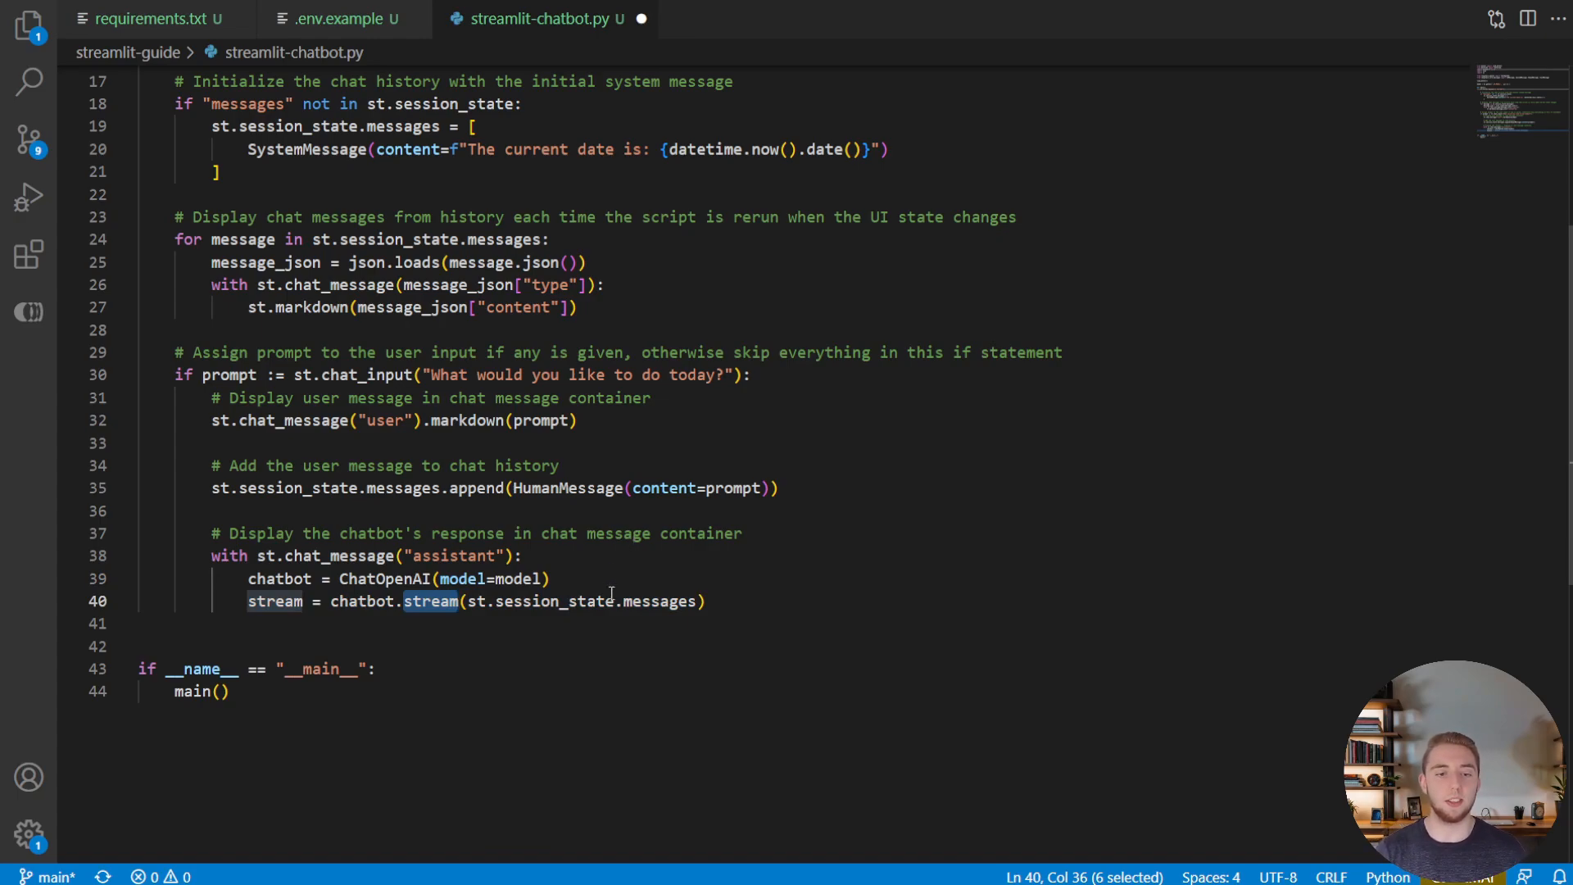
pyautogui.moveTo(470, 601); pyautogui.dragTo(705, 602)
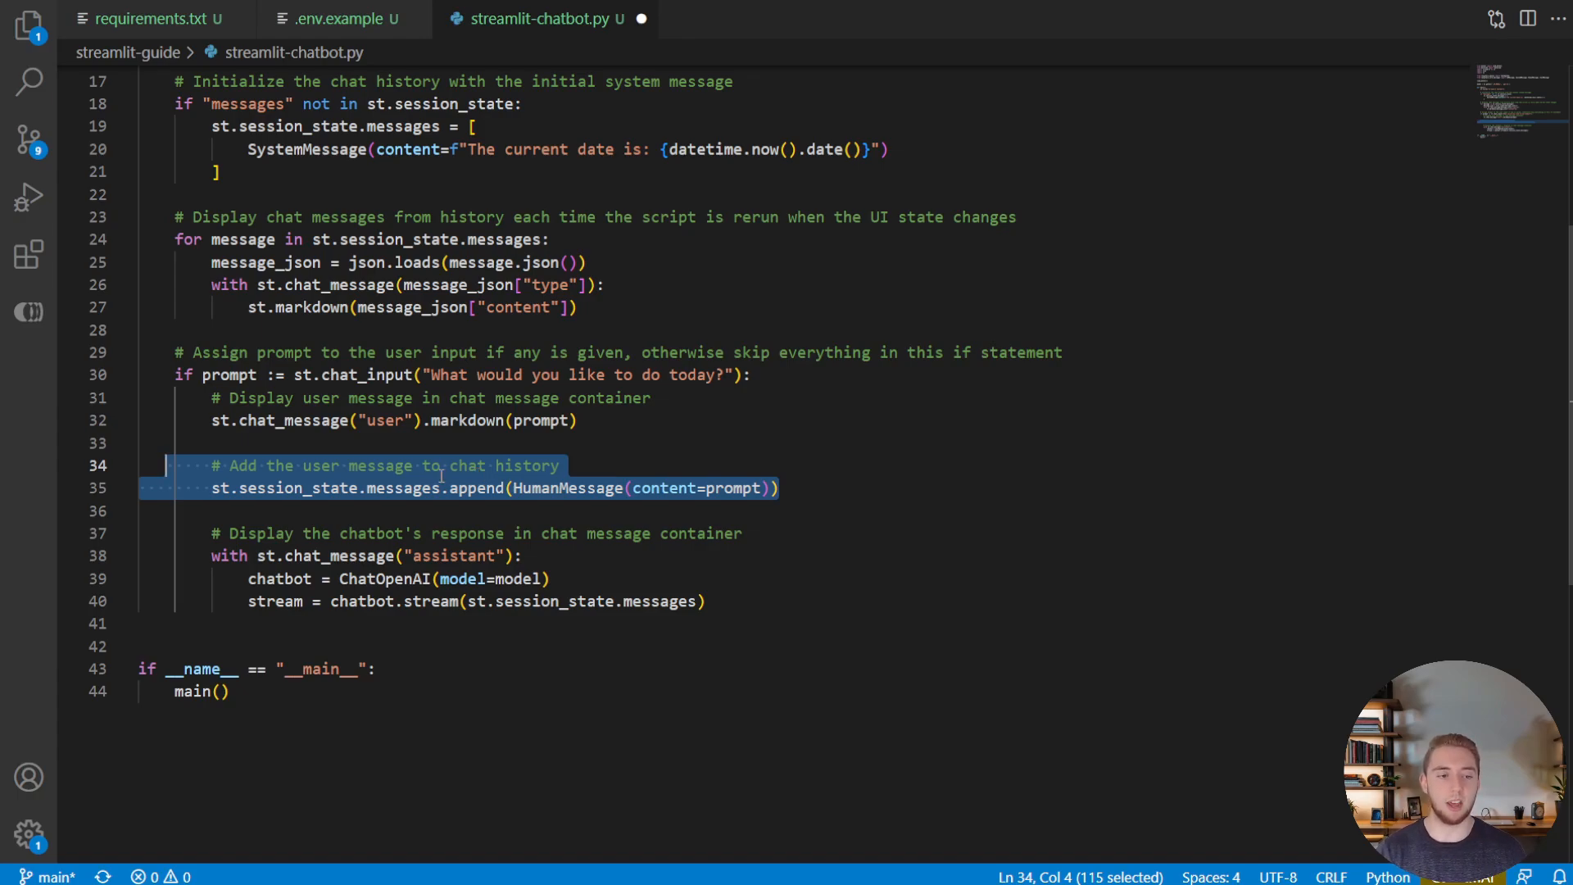
pyautogui.write('response = st.write_stream(stream)')
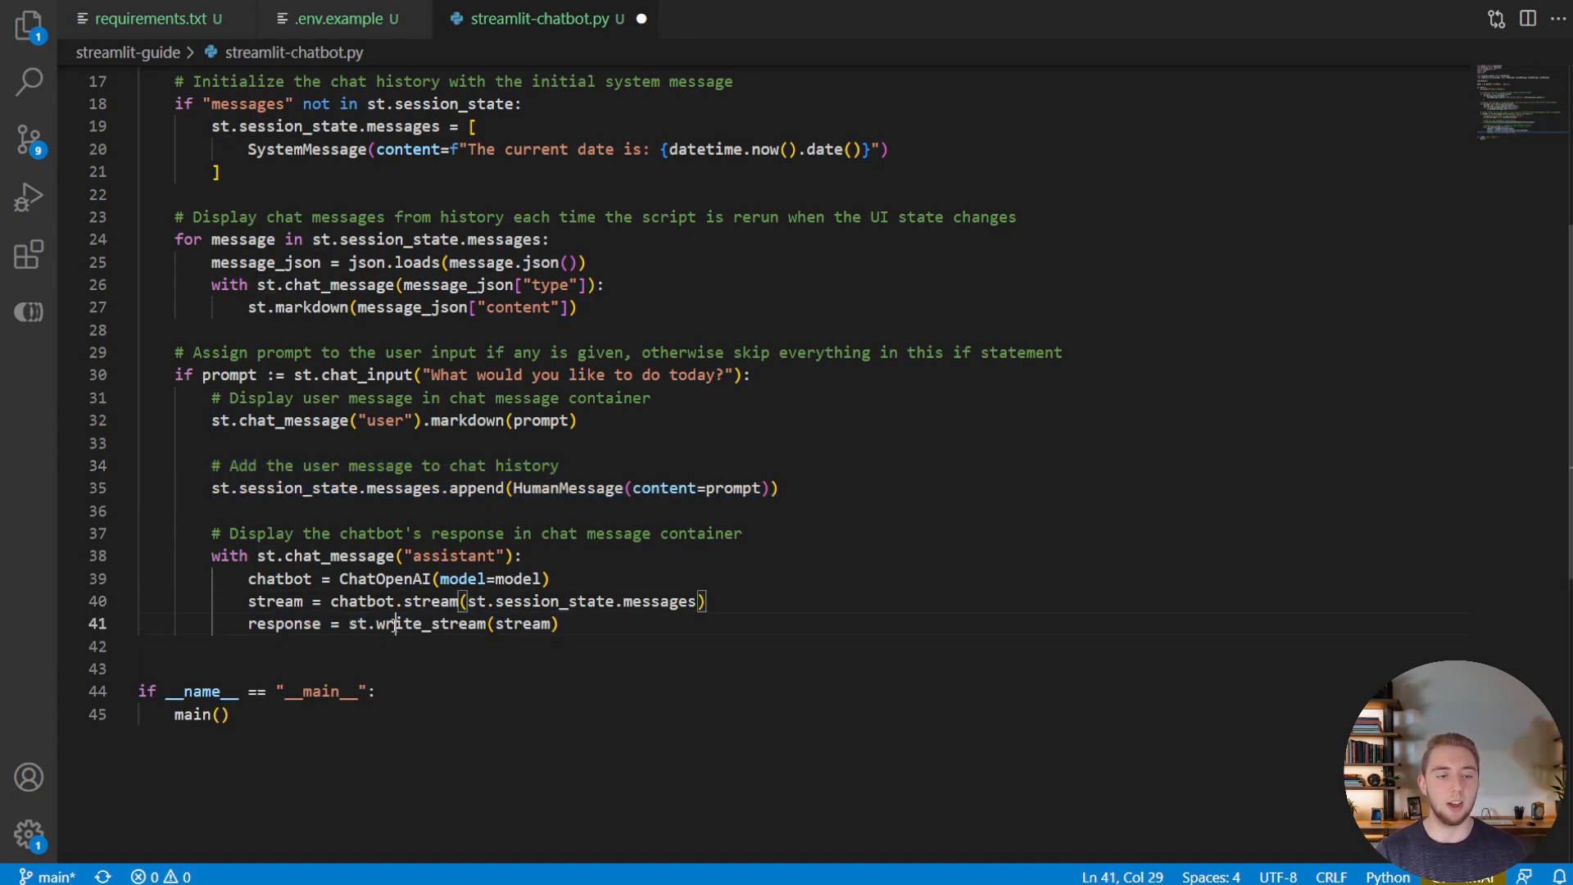
pyautogui.doubleClick(431, 623)
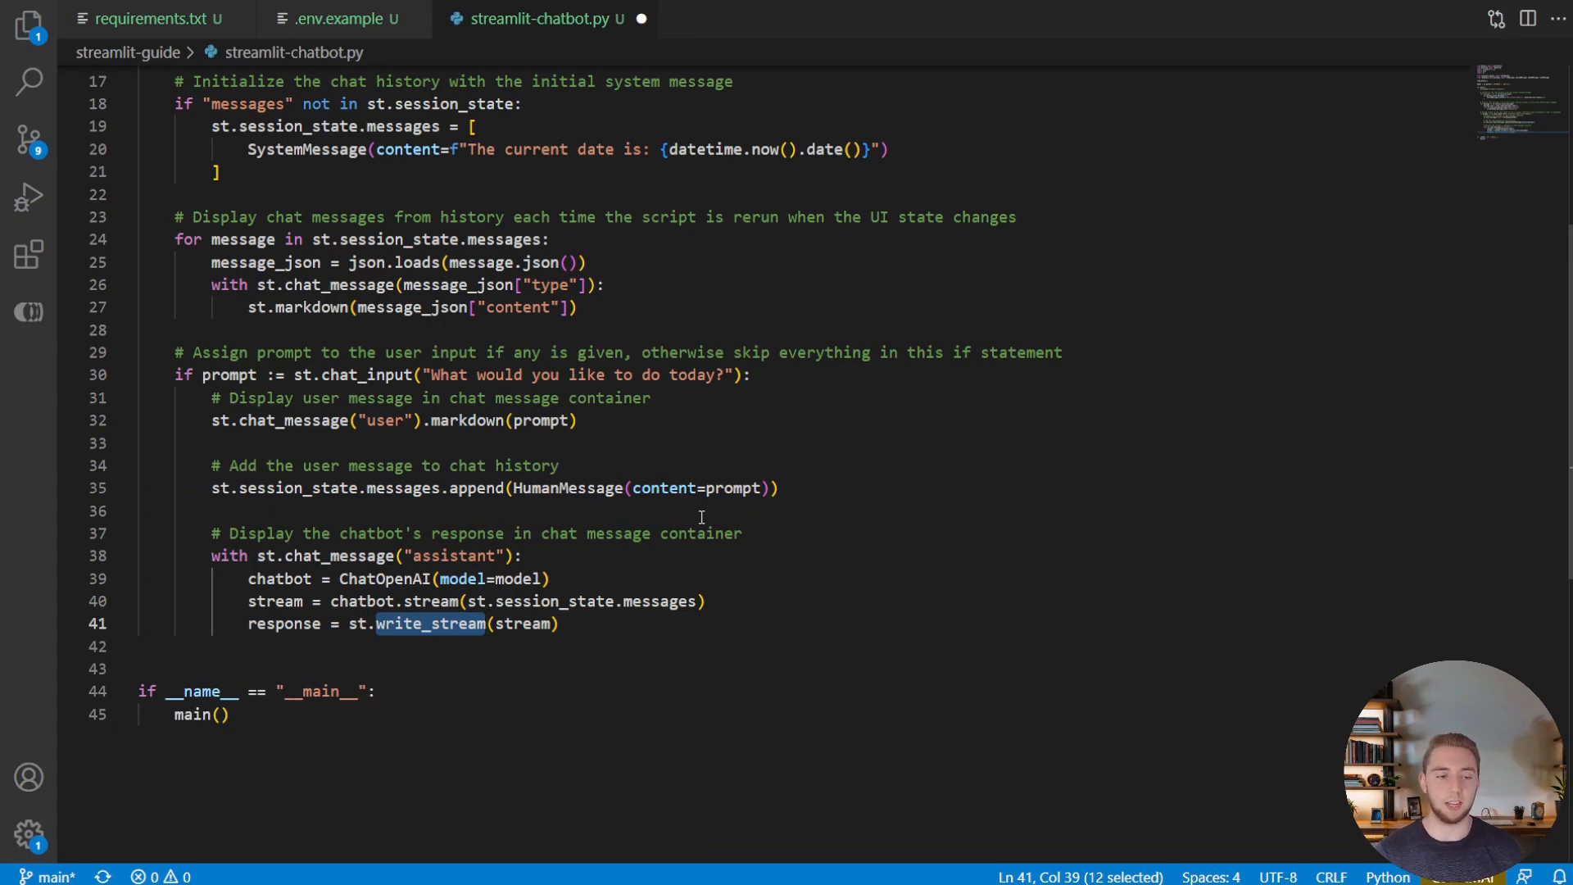
pyautogui.moveTo(716, 549)
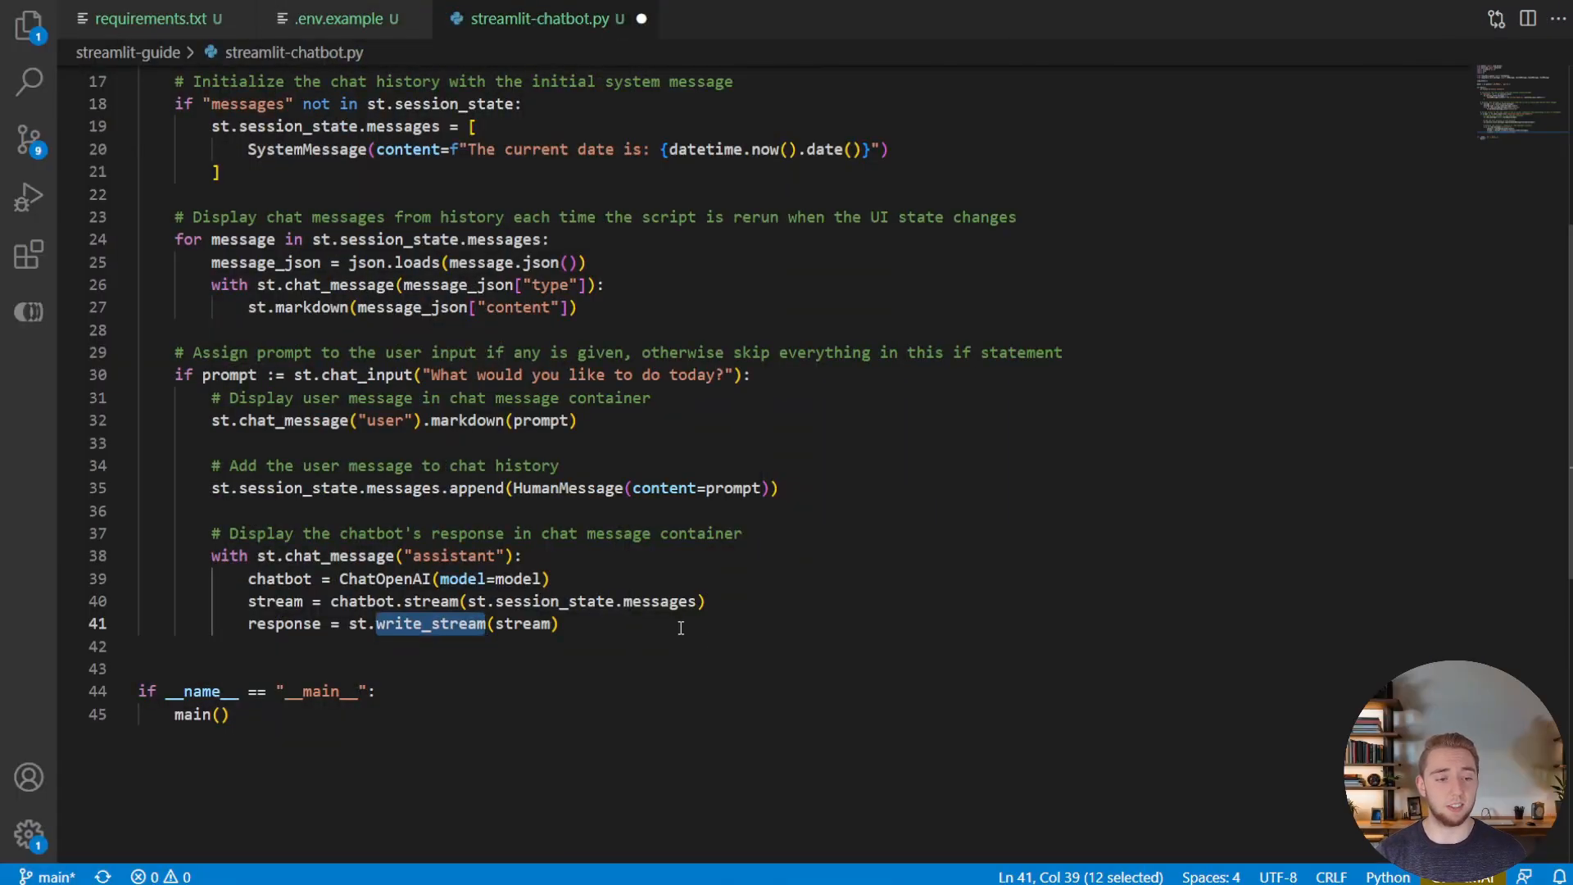
pyautogui.write('st.session_state.messages.append(AIMessage(content=response))')
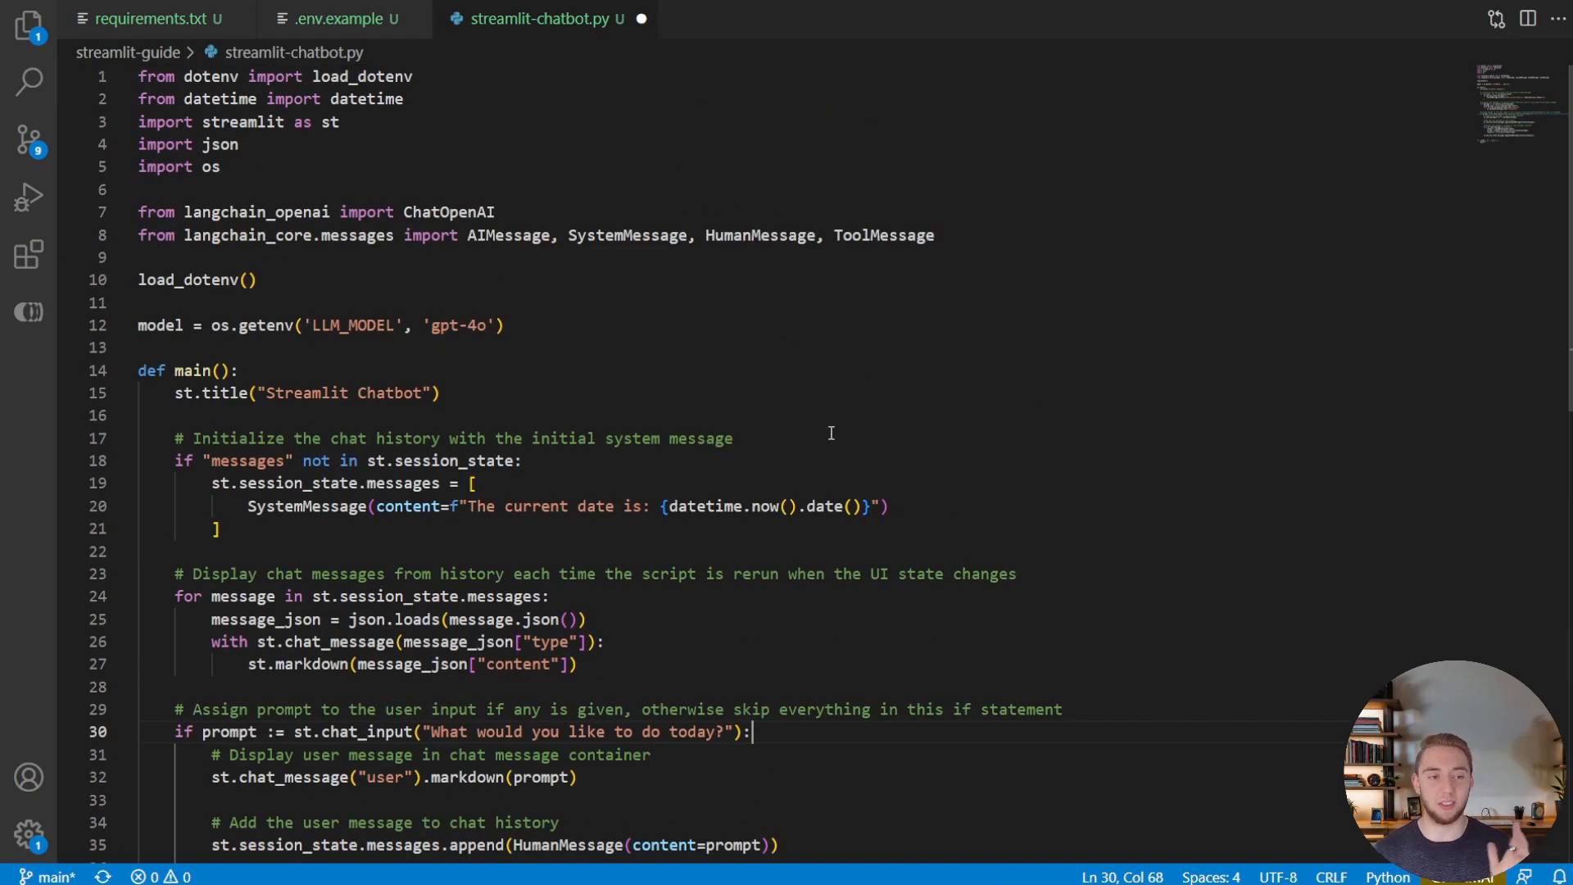
pyautogui.moveTo(780, 439)
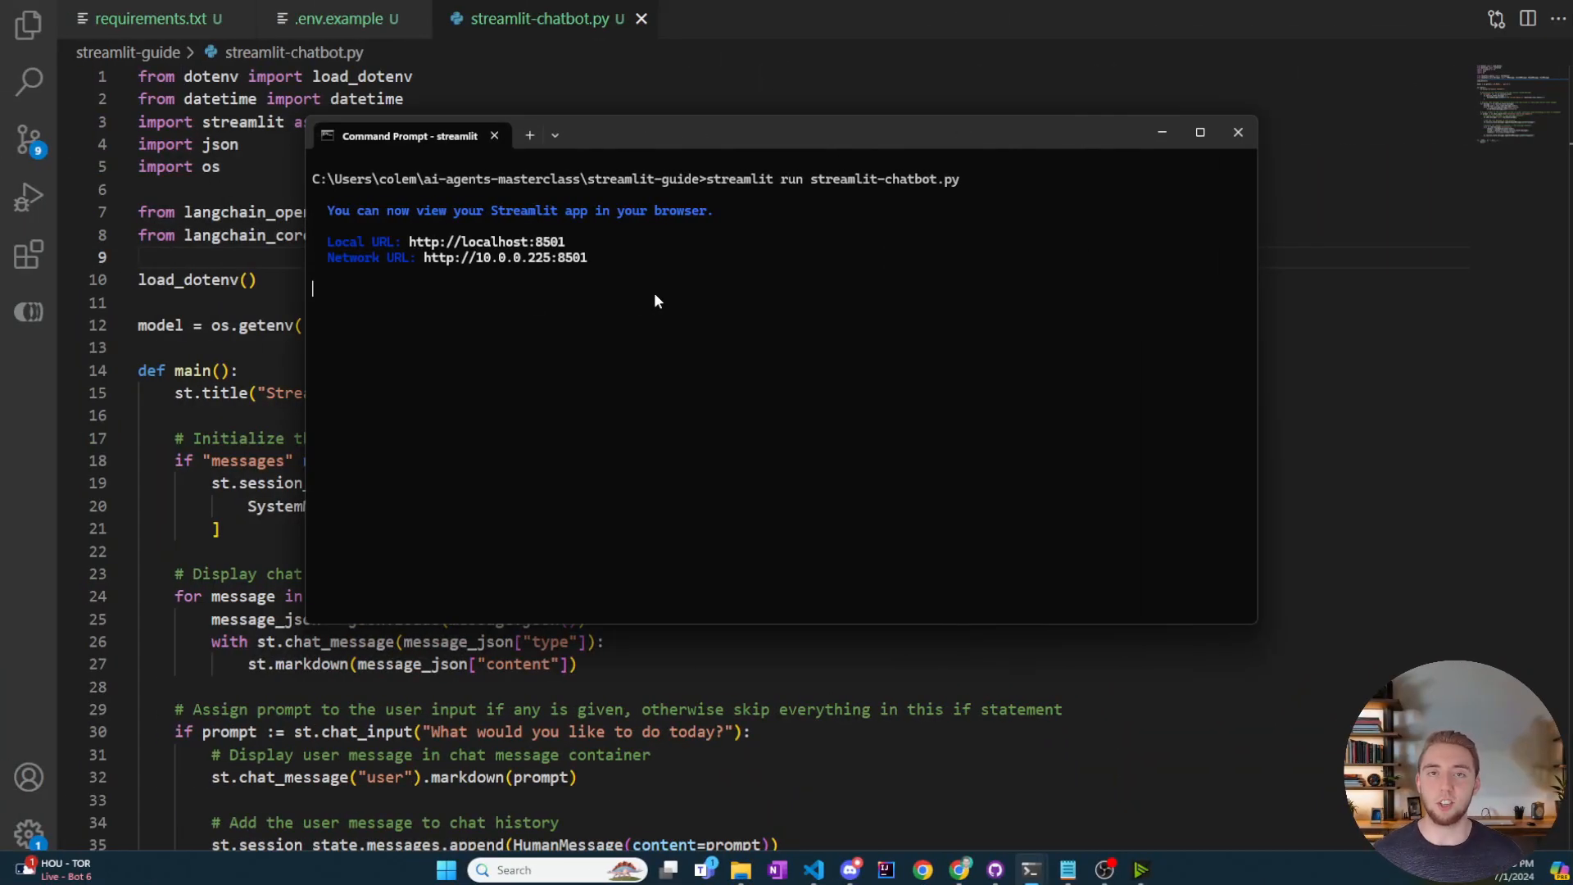
pyautogui.moveTo(586, 333)
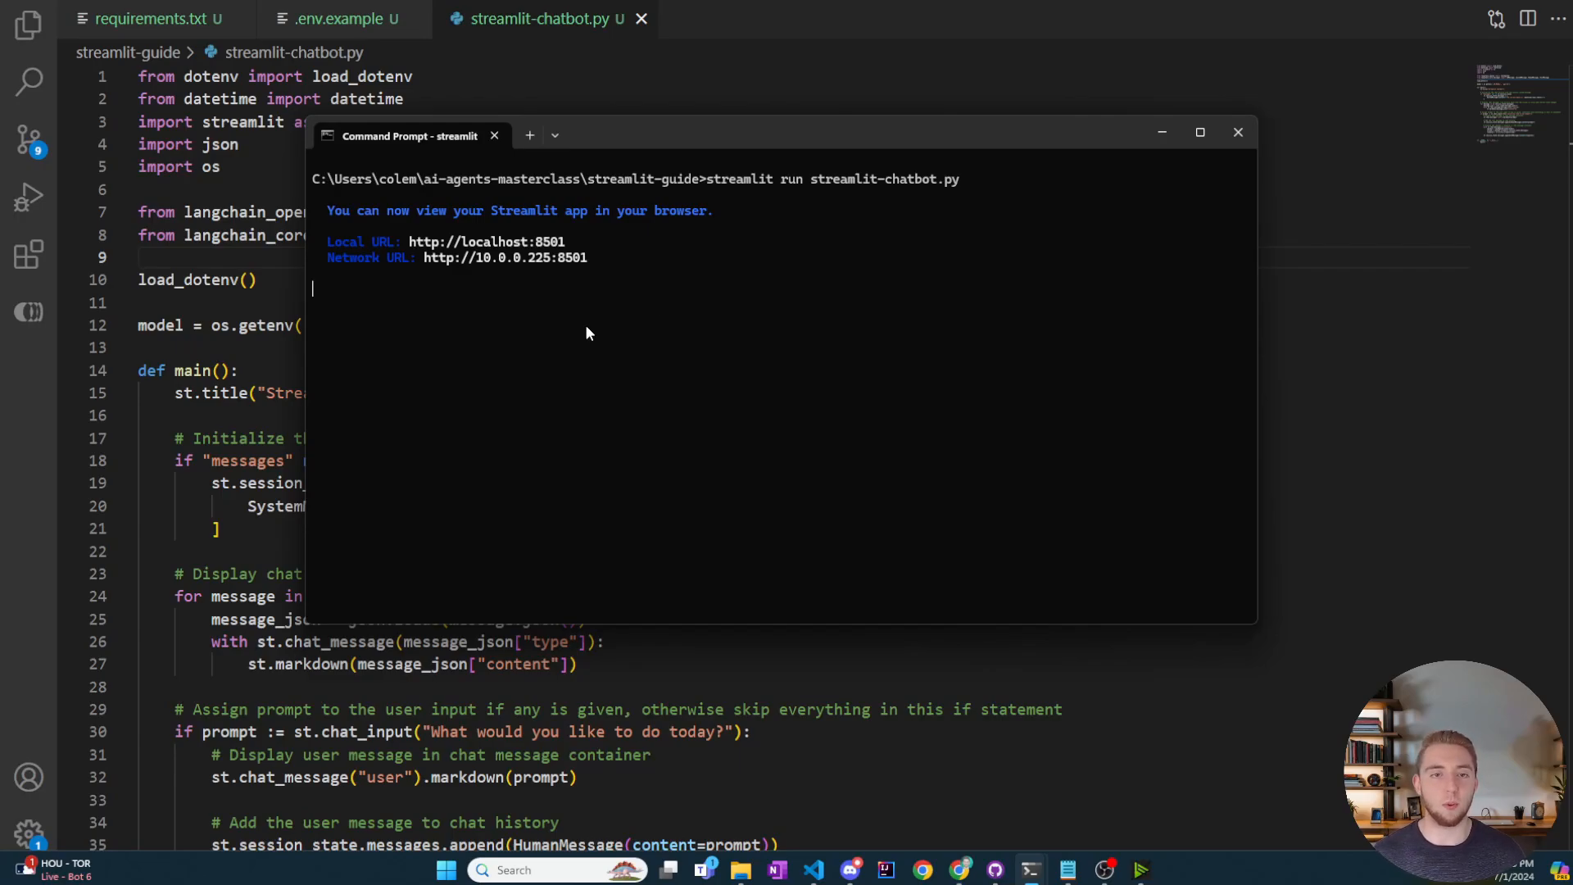
pyautogui.moveTo(712, 185)
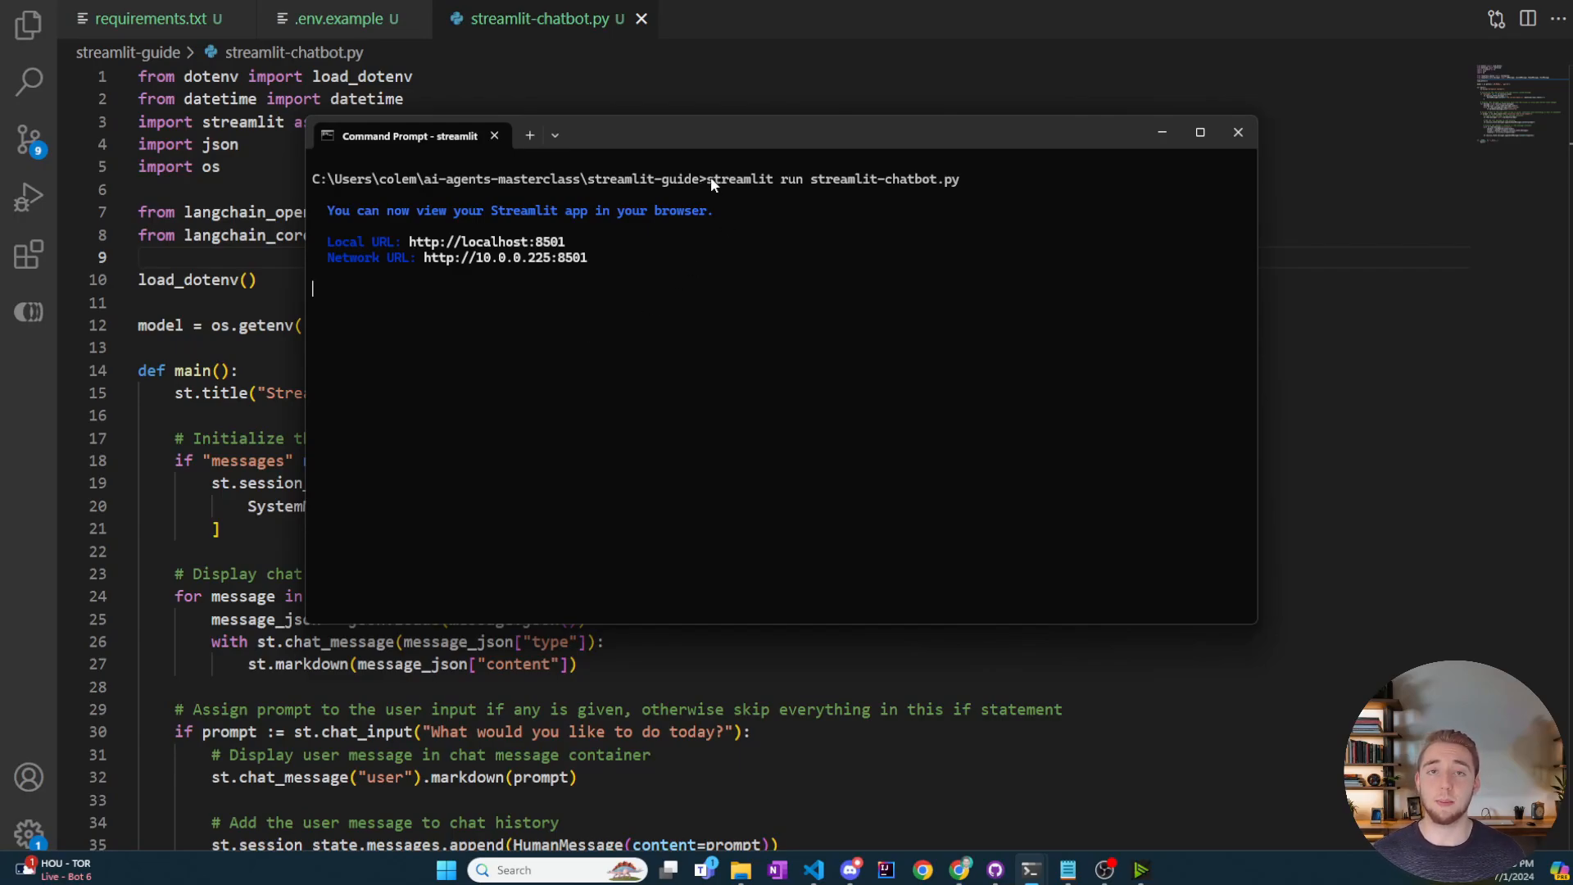
pyautogui.moveTo(708, 179); pyautogui.dragTo(953, 179)
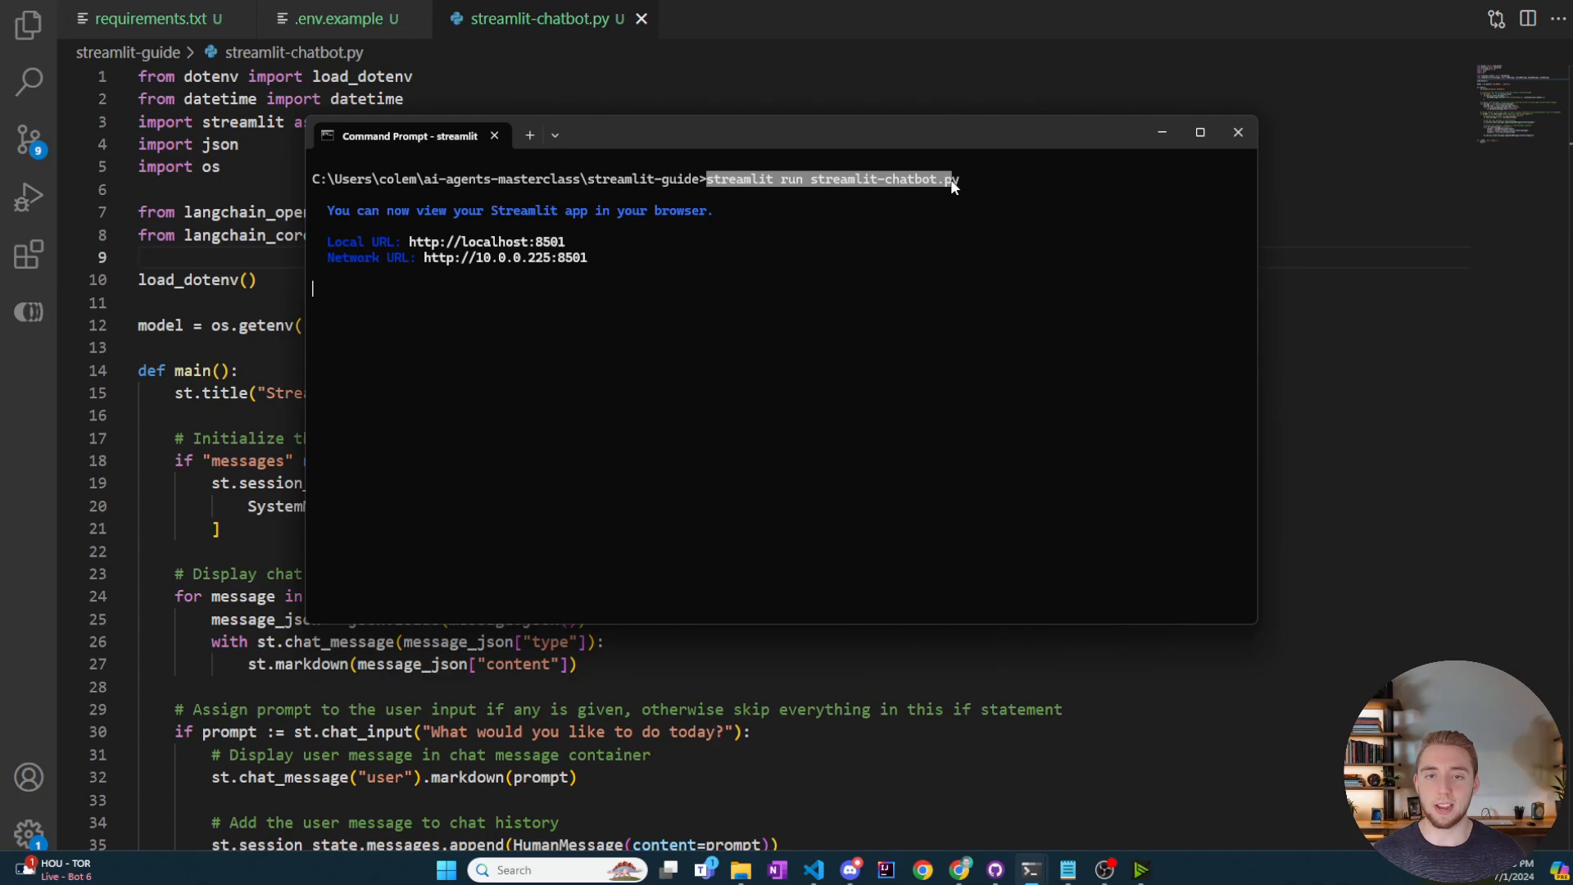
pyautogui.moveTo(1067, 275)
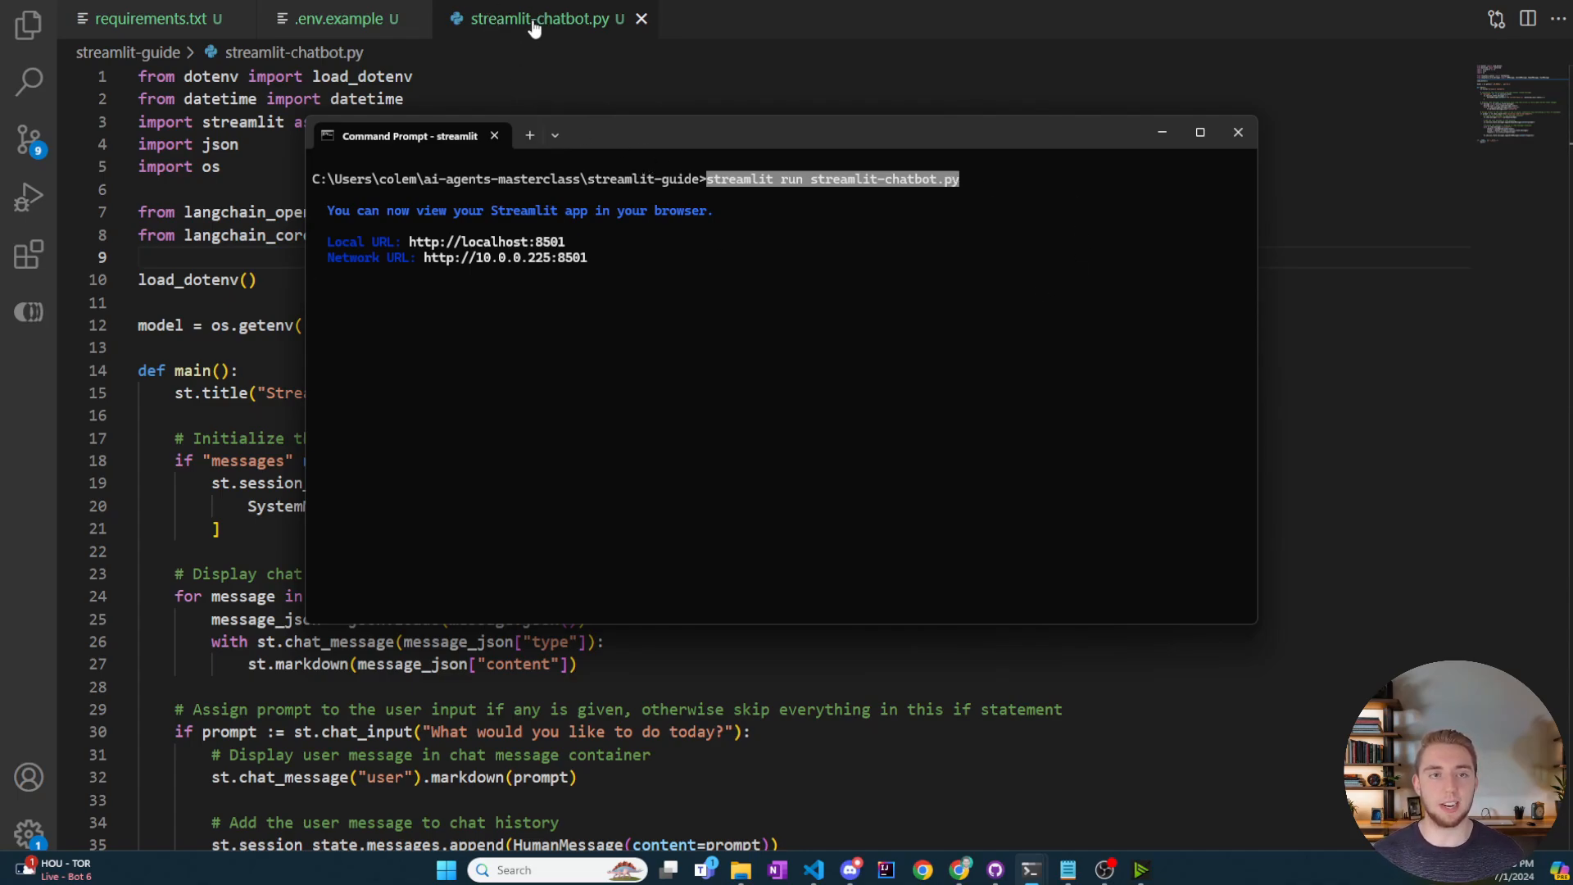
pyautogui.moveTo(687, 195)
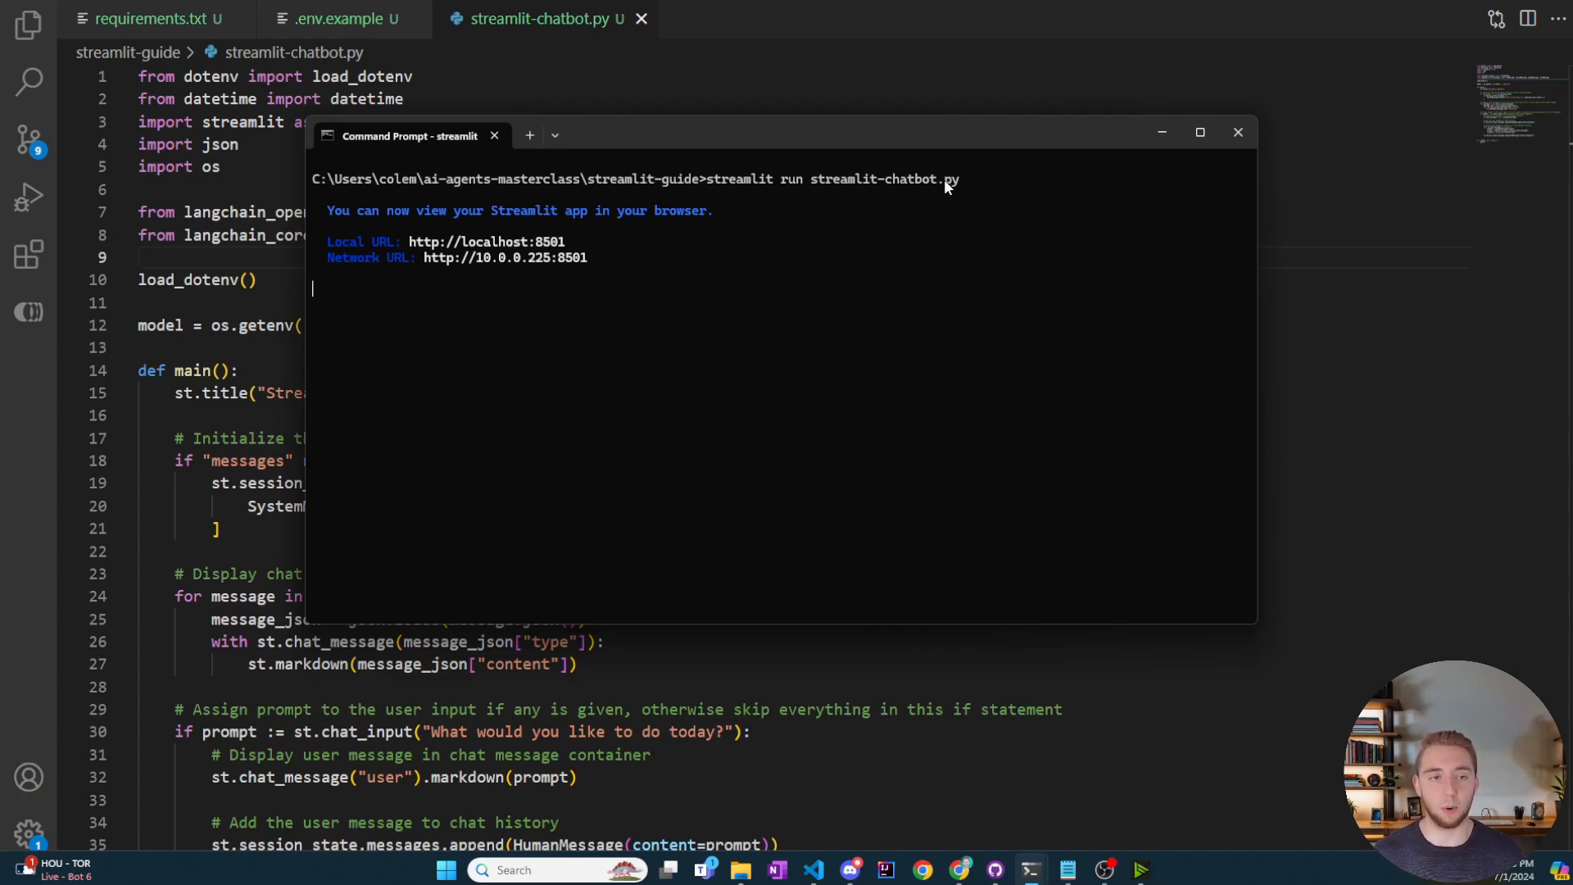
pyautogui.moveTo(328, 244)
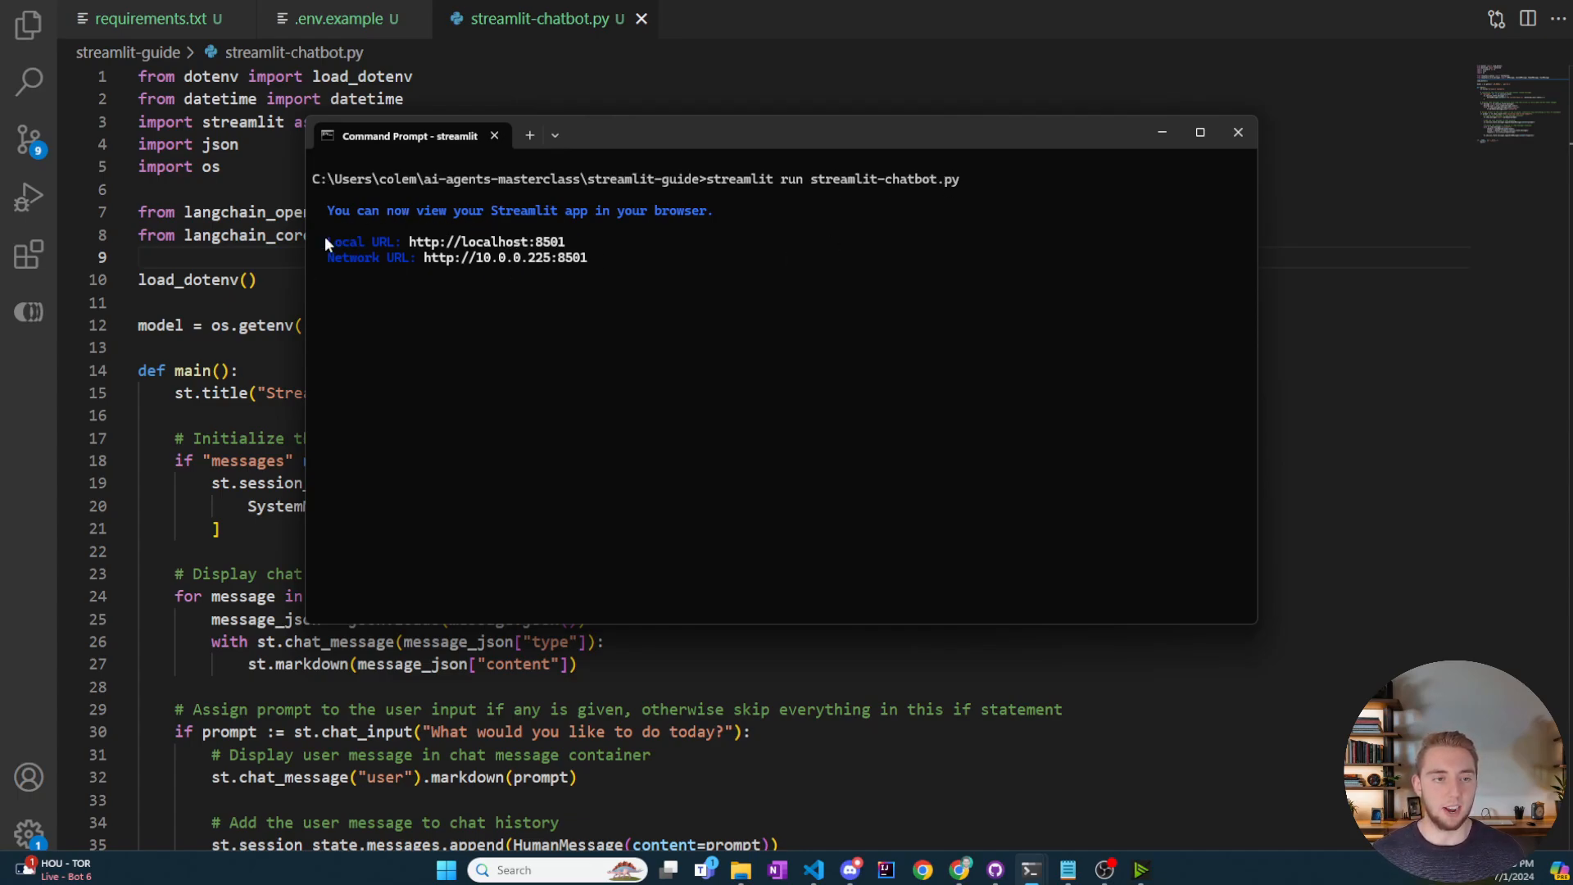
pyautogui.moveTo(512, 242)
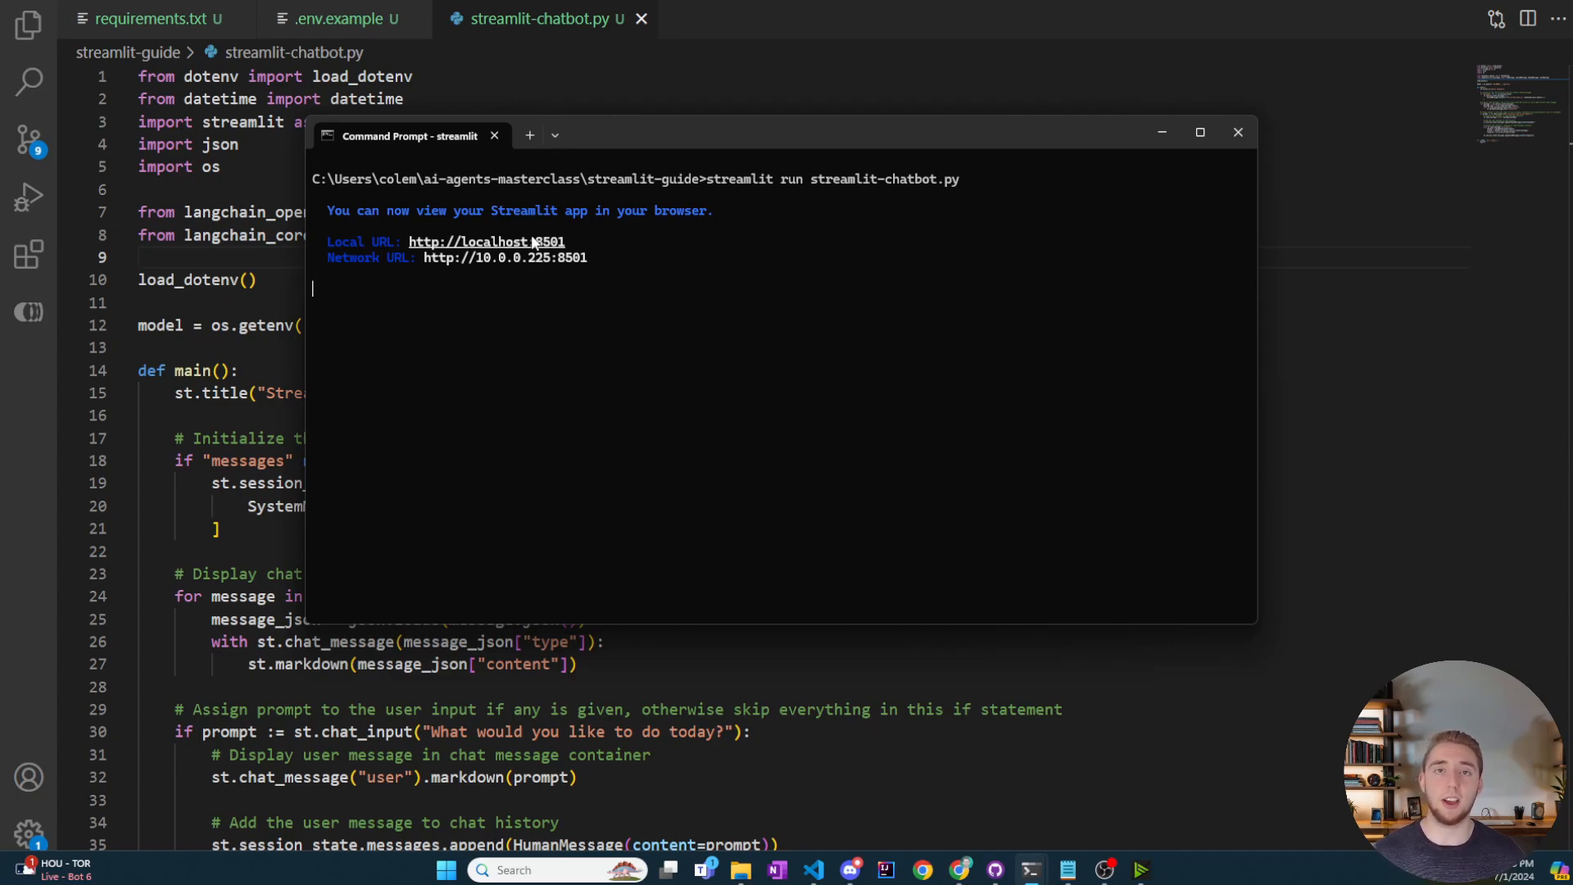
pyautogui.click(485, 242)
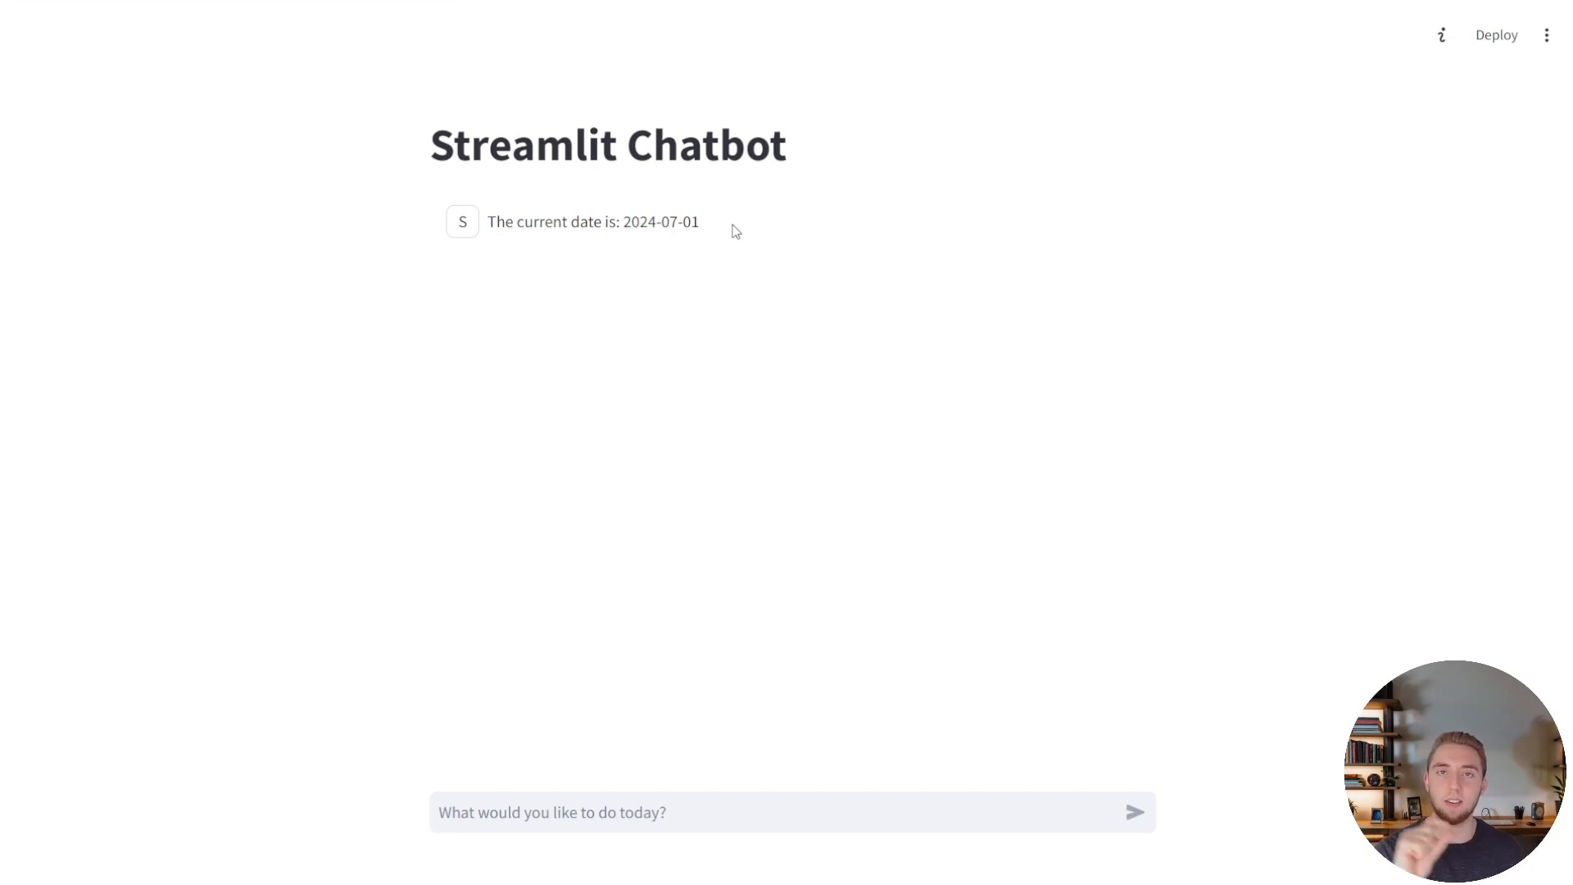
pyautogui.moveTo(685, 567)
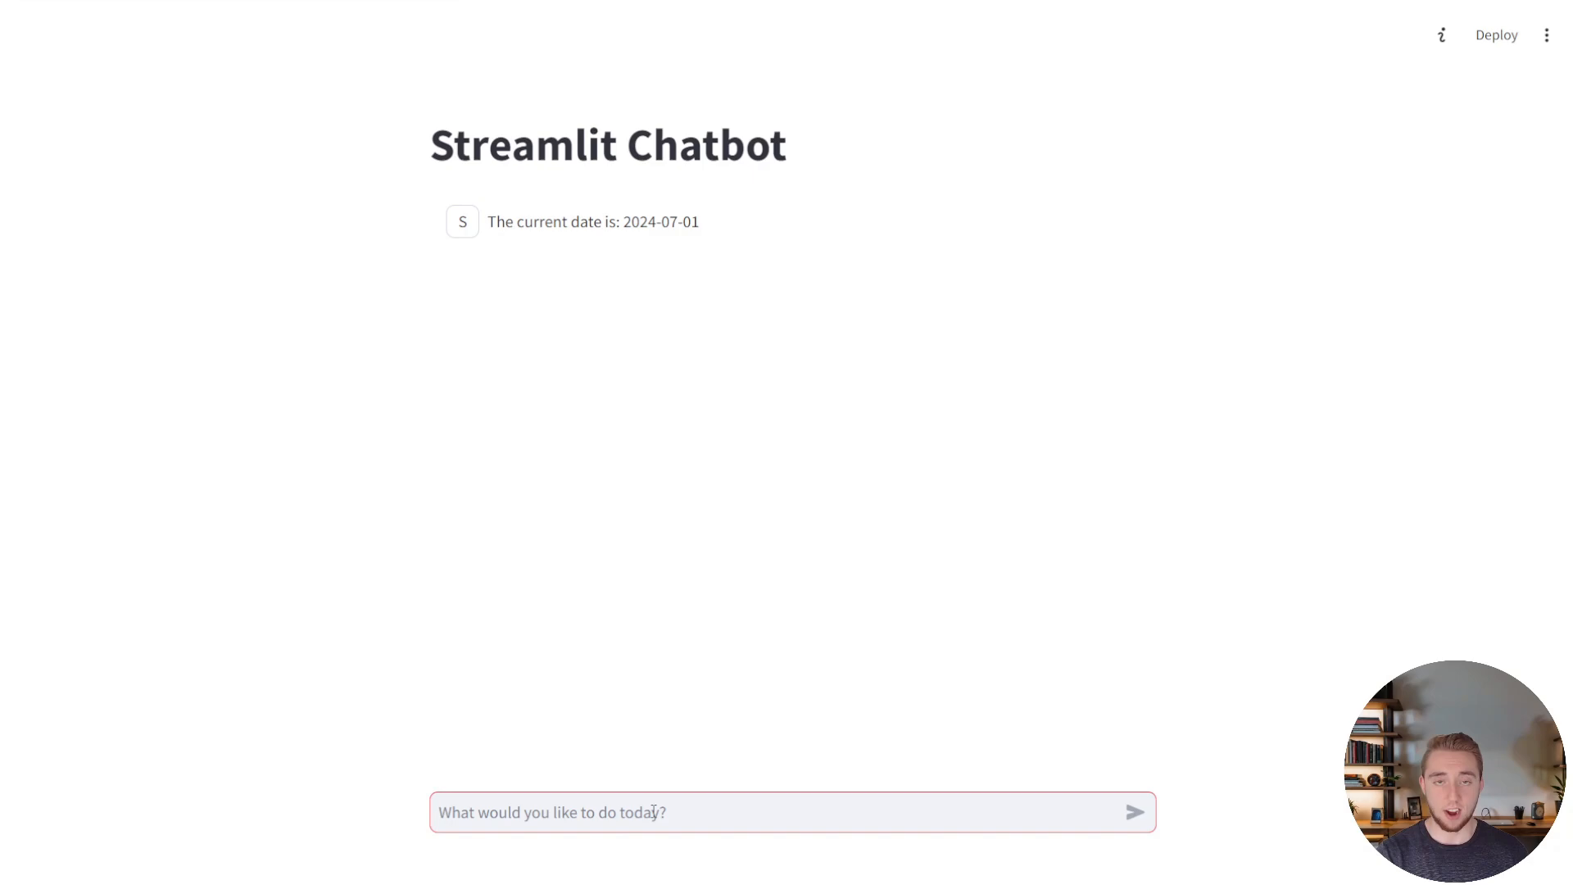
# Step: Send 'Hey how is going?' to the chatbot, get its greeting reply, and open the app's options menu
pyautogui.write('Hey')
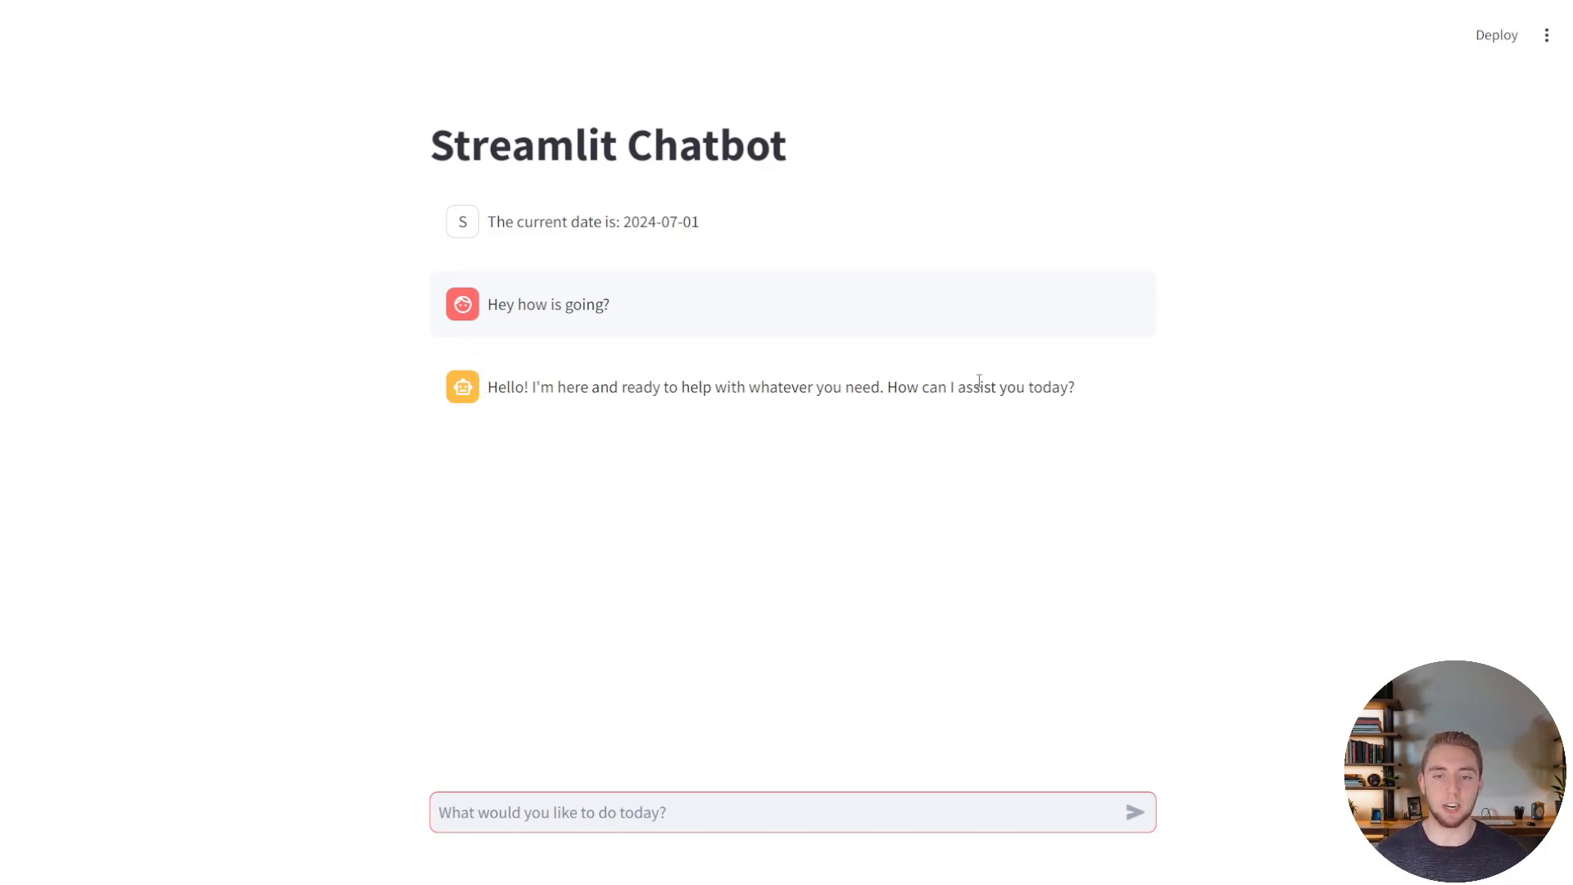
pyautogui.moveTo(1208, 377)
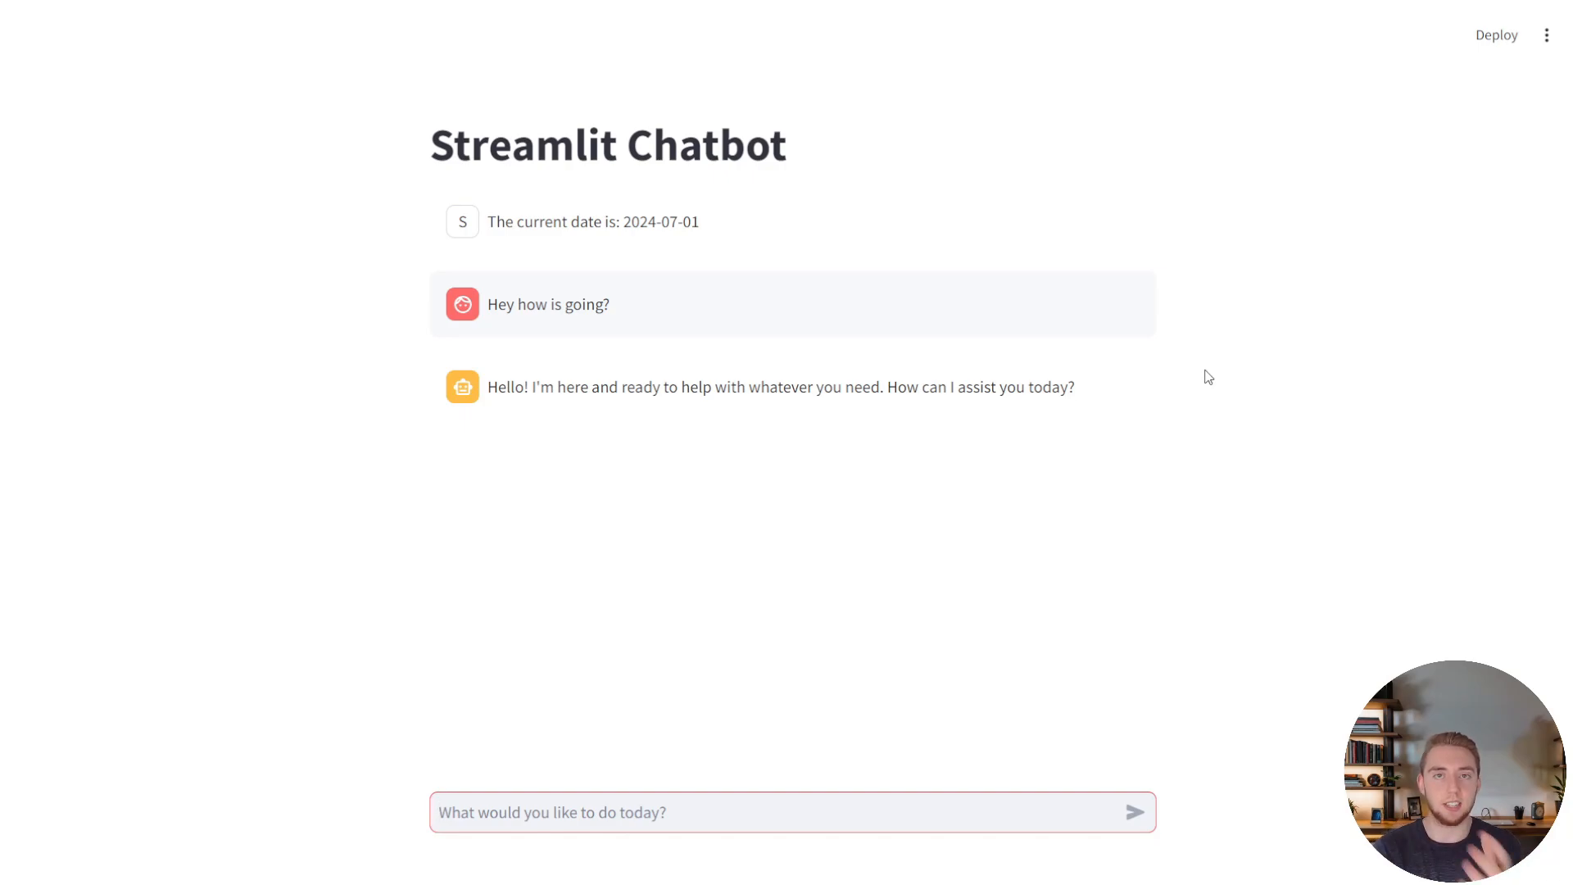
pyautogui.moveTo(1190, 398)
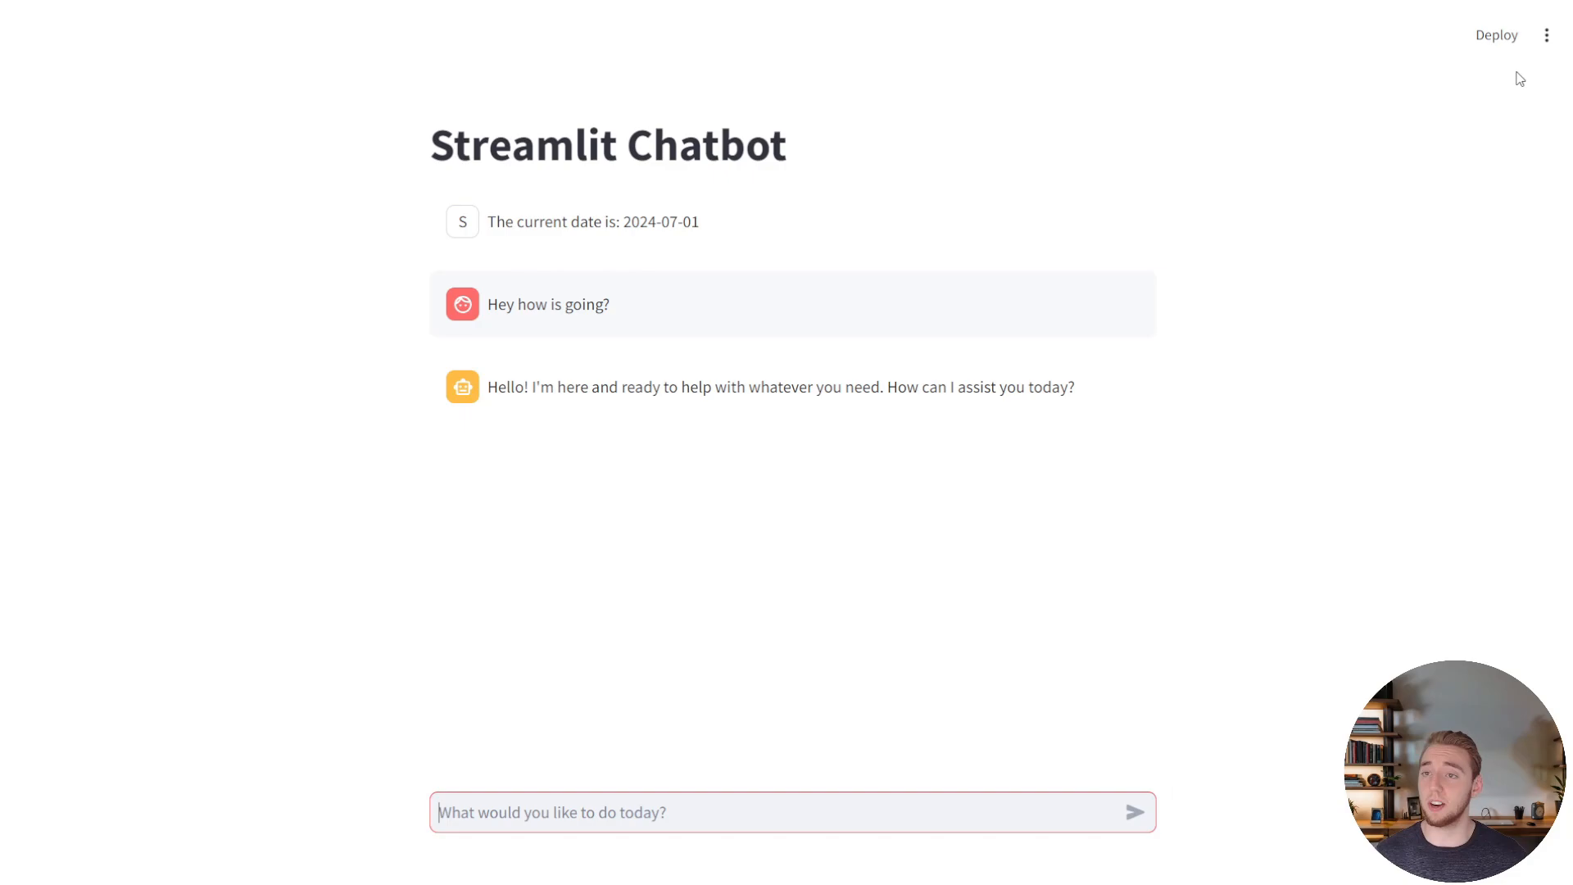
pyautogui.click(1545, 34)
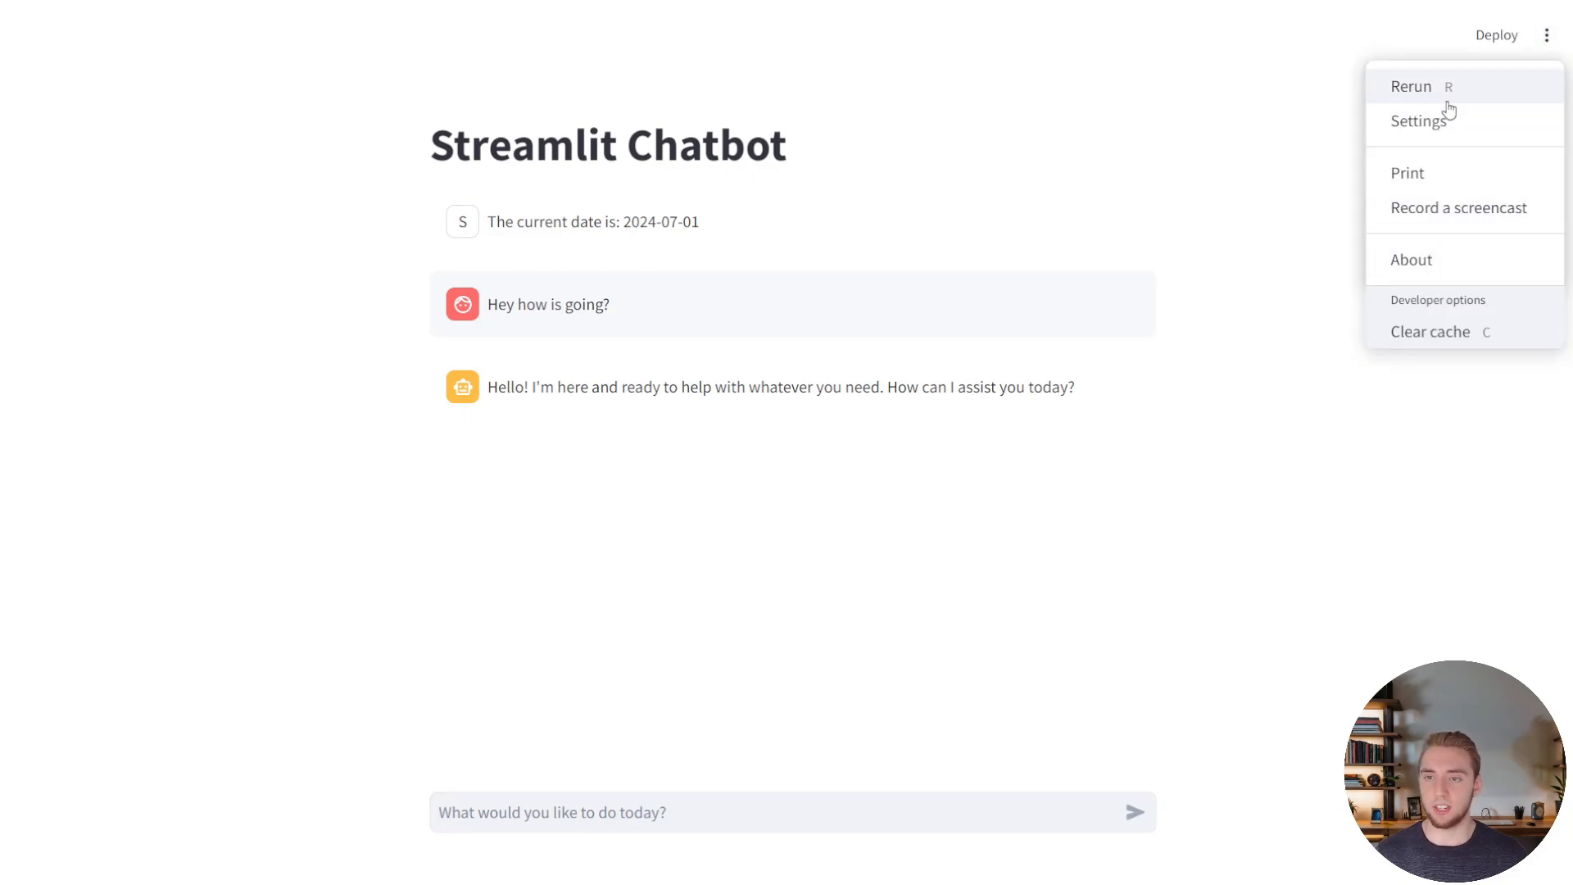
# Step: Set Appearance to Dark in Settings, then enter 'How far is the Earth from the Sun?' unsent
pyautogui.click(1419, 120)
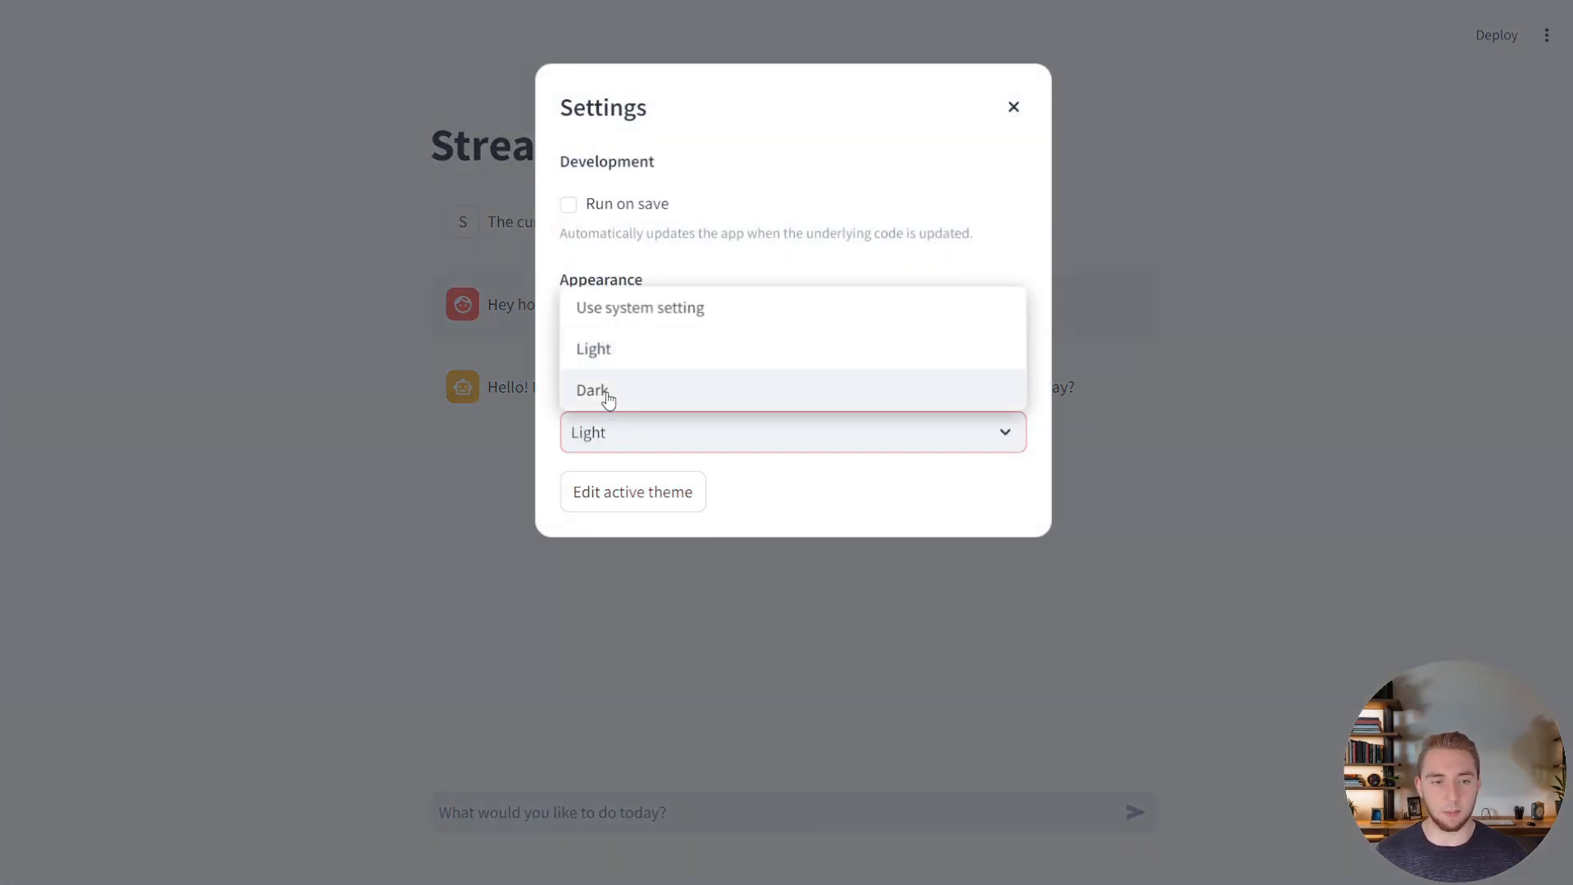
pyautogui.click(592, 390)
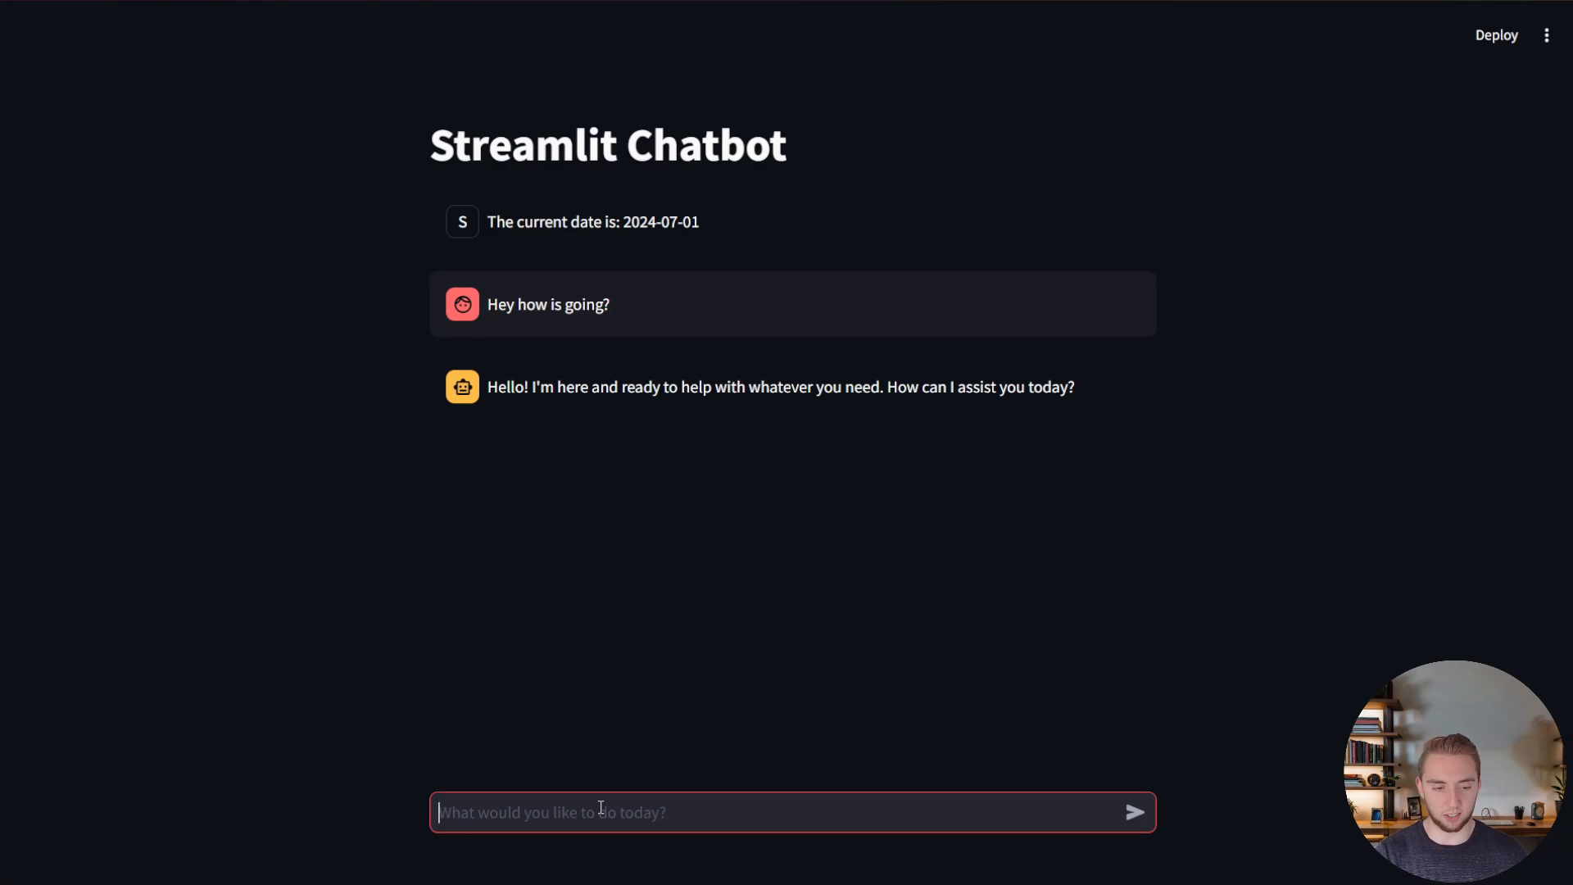
pyautogui.write('How far is the E')
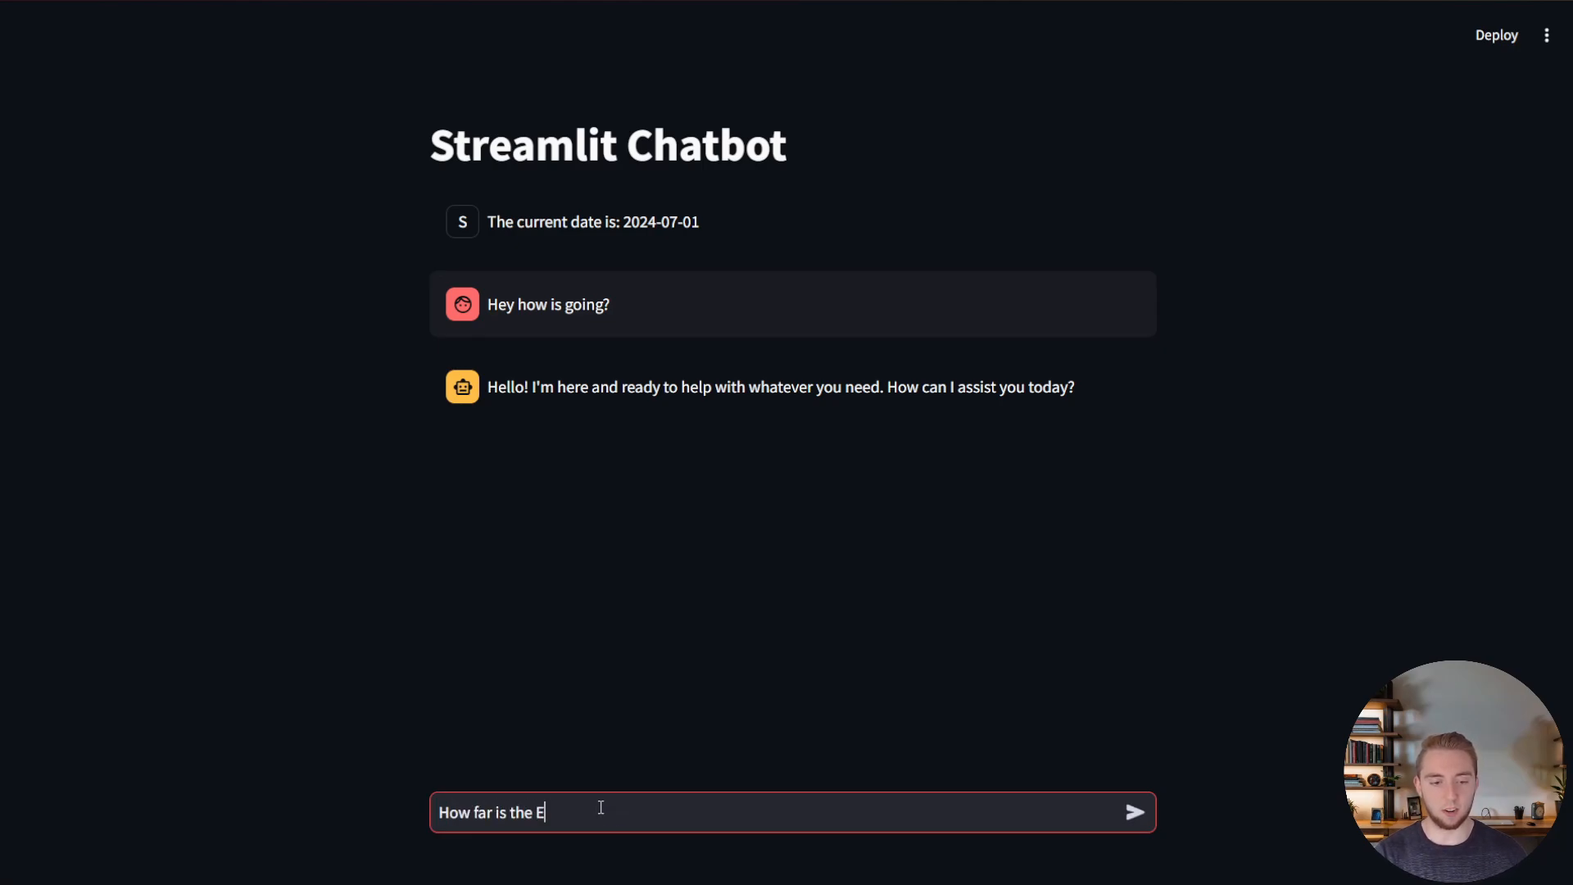
pyautogui.write('arth from the Sun?')
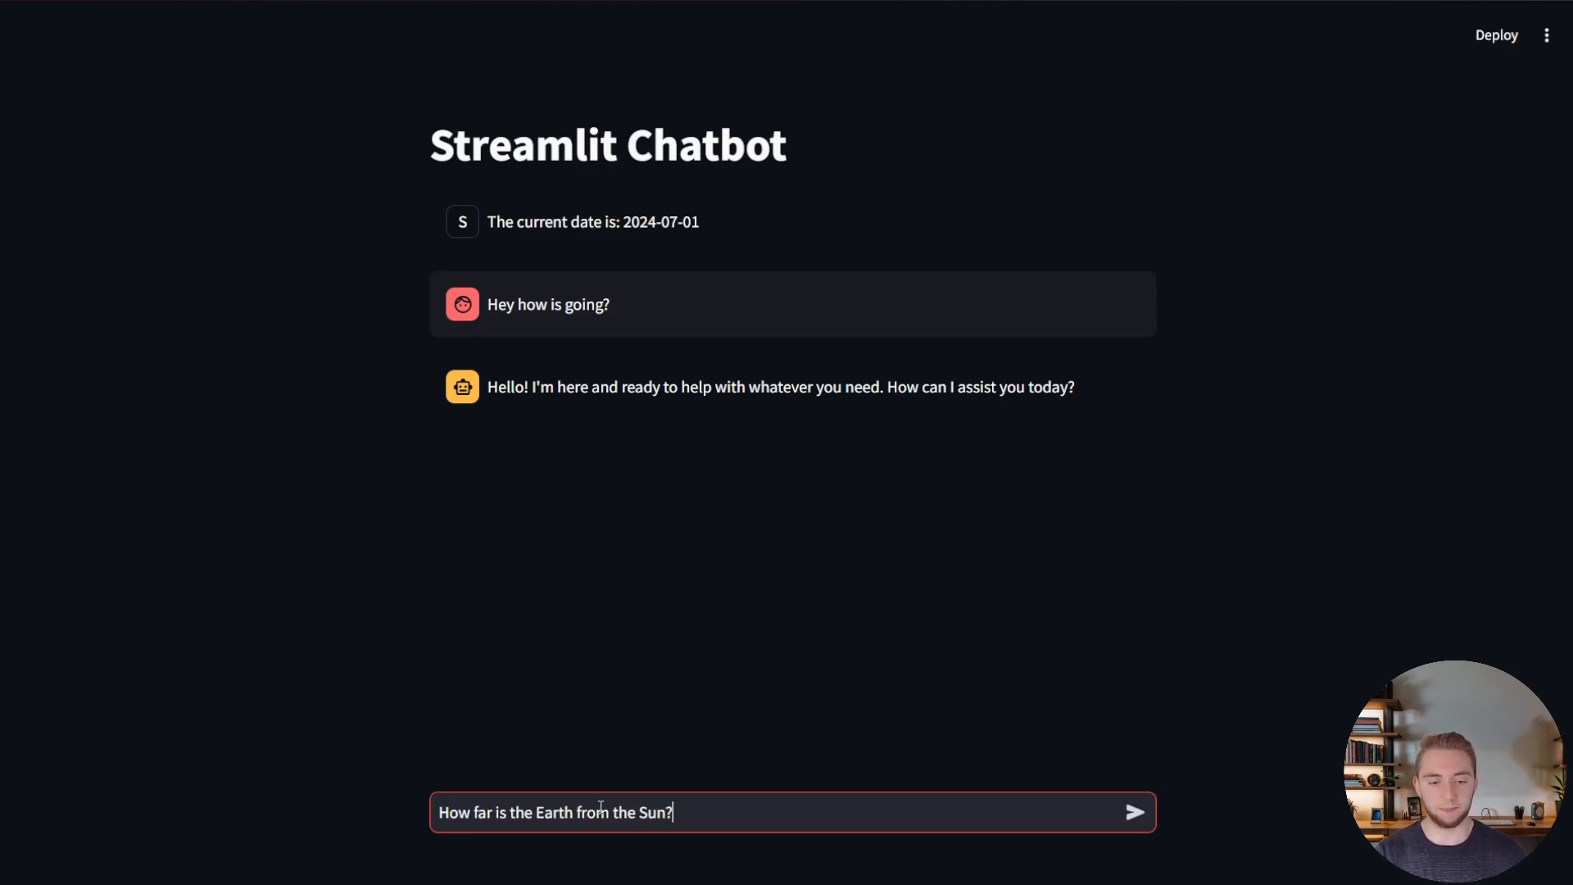